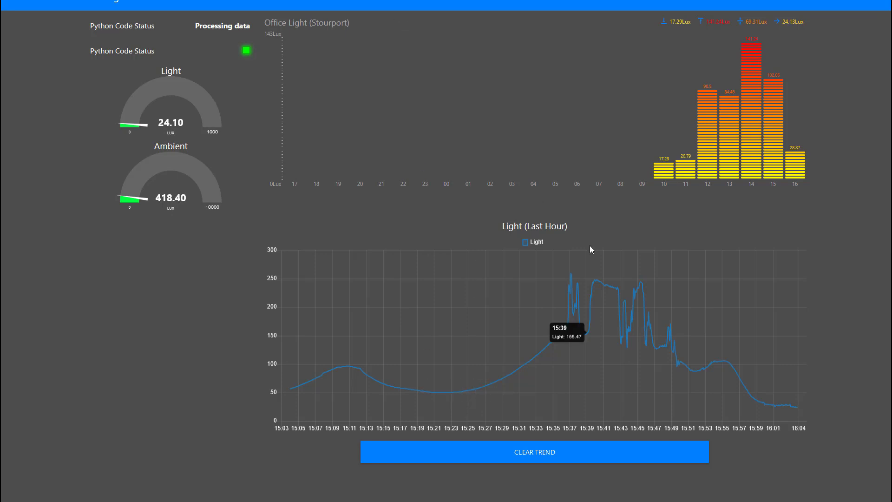
{"action": "mouse_move", "coordinate": [418, 34]}
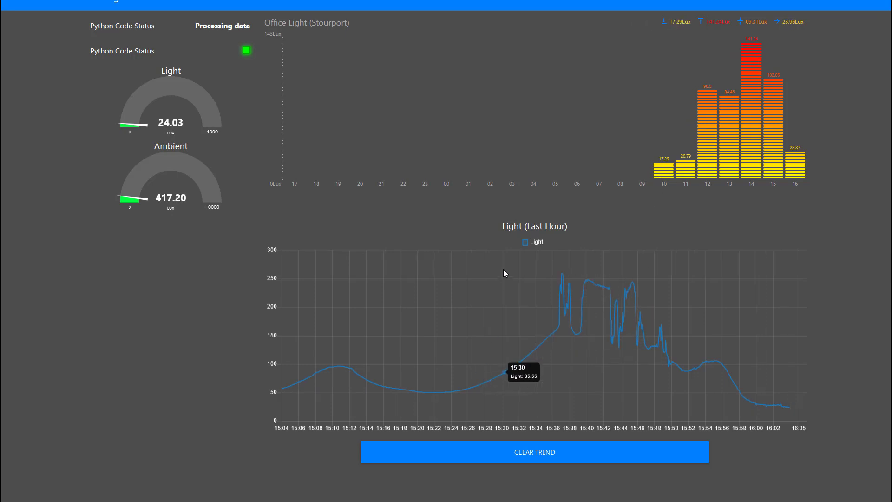
{"action": "mouse_move", "coordinate": [745, 405]}
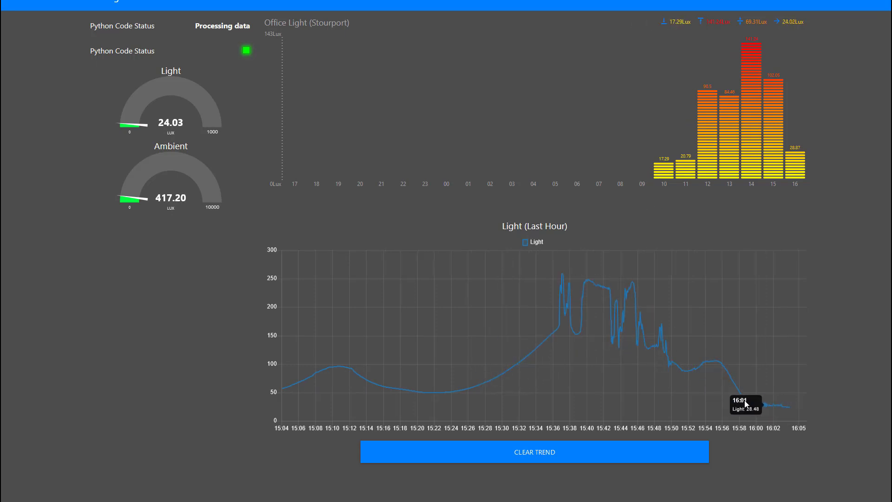
{"action": "mouse_move", "coordinate": [580, 308]}
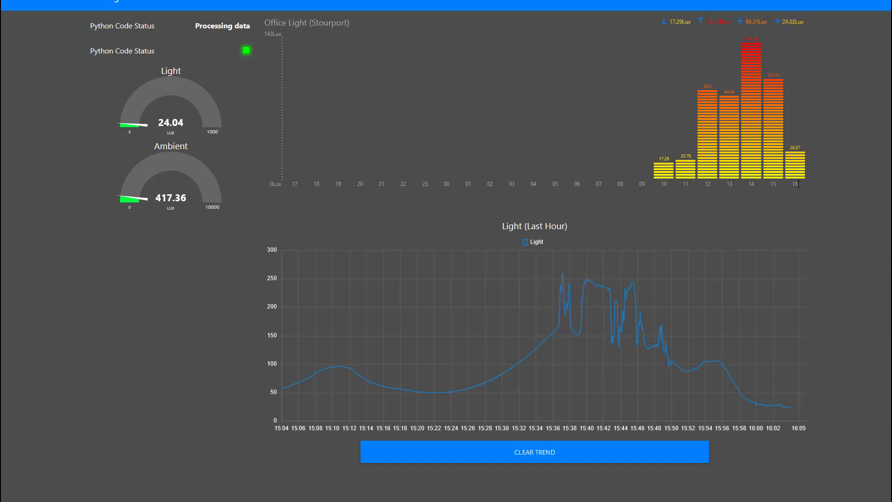
{"action": "mouse_move", "coordinate": [362, 191]}
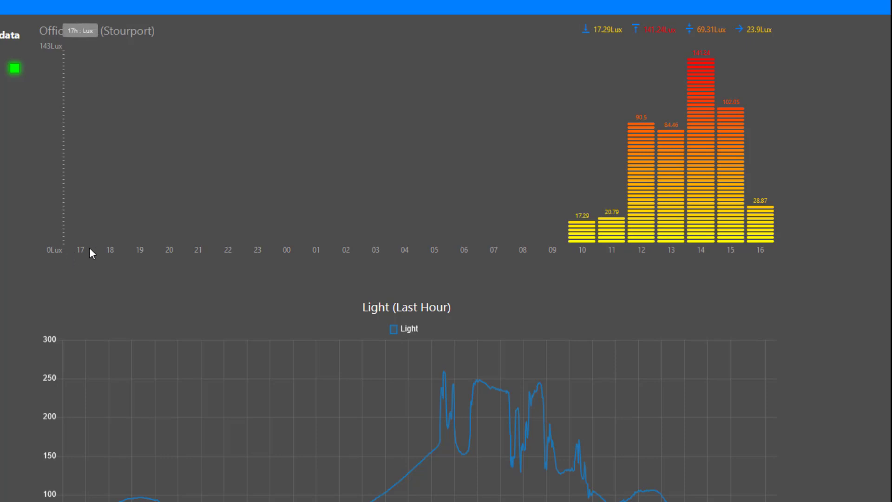
{"action": "mouse_move", "coordinate": [158, 256]}
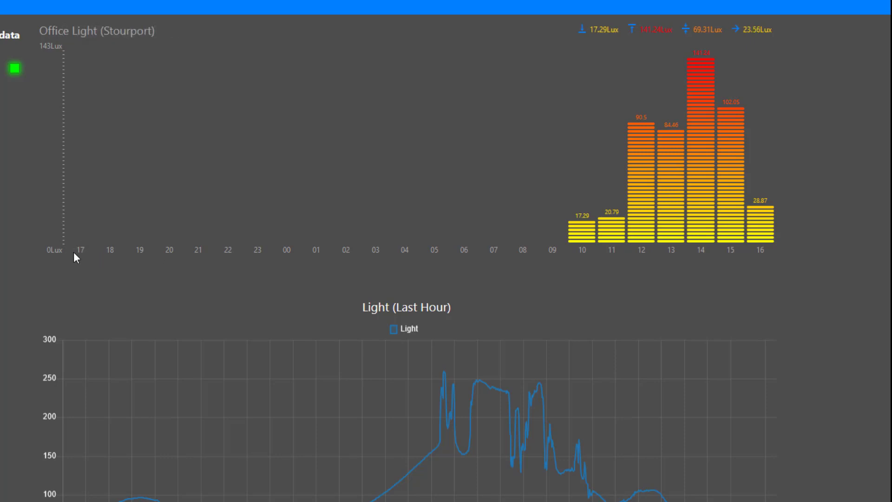
{"action": "mouse_move", "coordinate": [198, 262]}
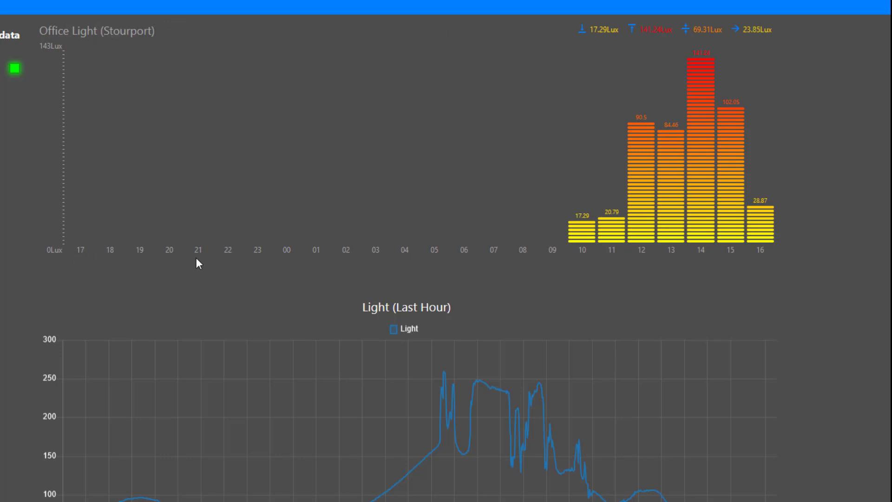
{"action": "mouse_move", "coordinate": [618, 226]}
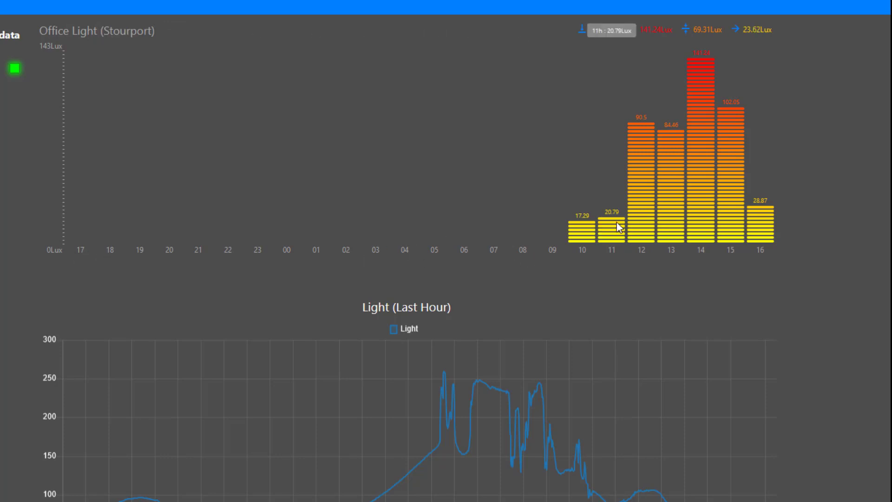
{"action": "mouse_move", "coordinate": [653, 142]}
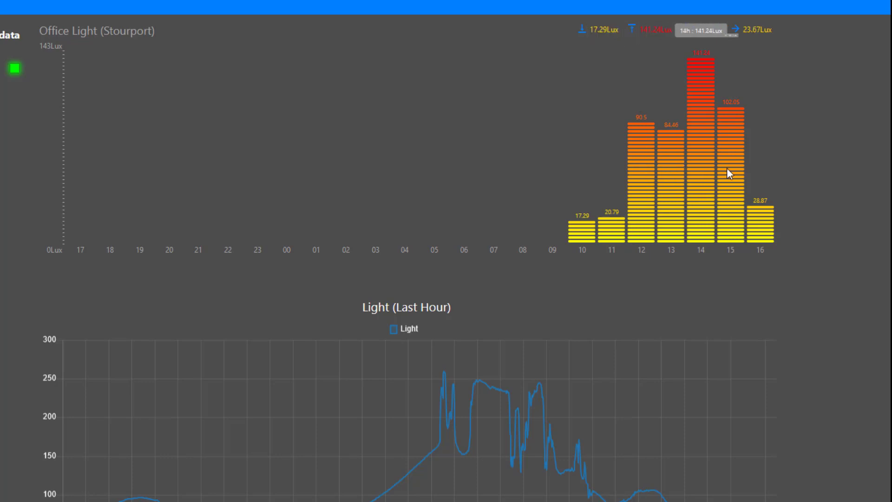
{"action": "mouse_move", "coordinate": [699, 68]}
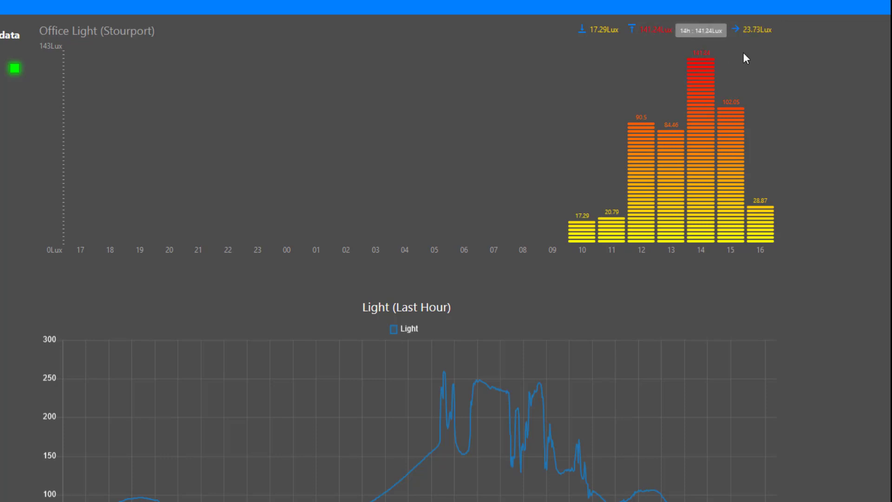
{"action": "mouse_move", "coordinate": [701, 229]}
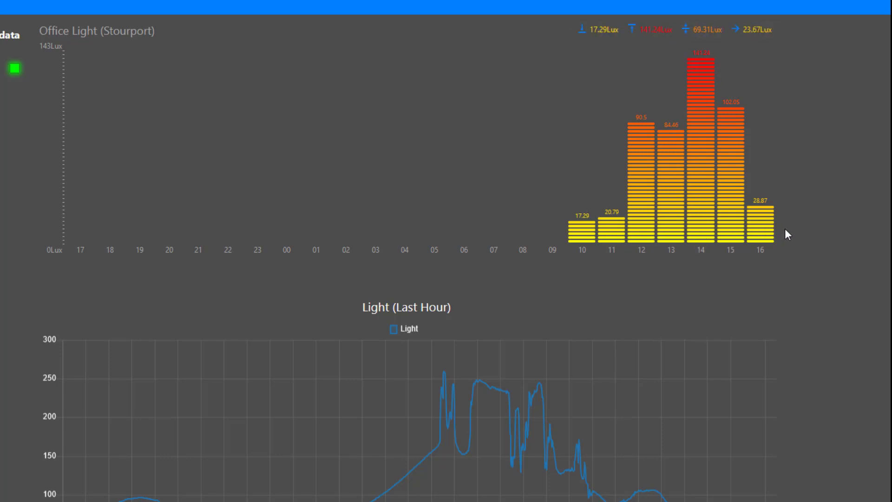
{"action": "mouse_move", "coordinate": [813, 236]}
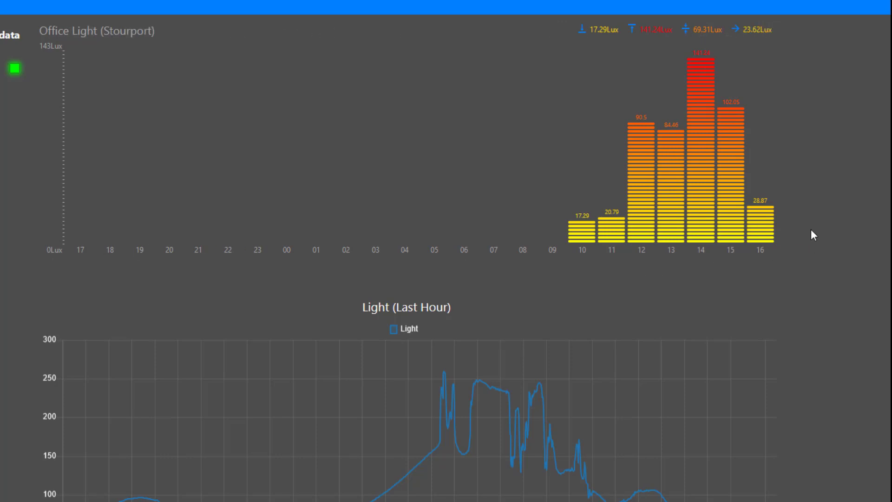
{"action": "mouse_move", "coordinate": [586, 250]}
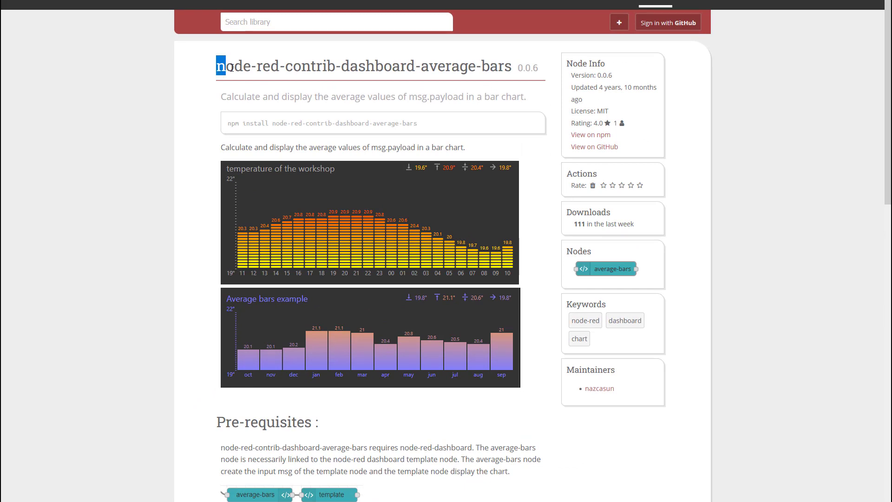
Scroll the average-bars library page to the Note on clearing and persisting values, enlarging the text
{"action": "left_click_drag", "start_coordinate": [221, 66], "coordinate": [342, 65]}
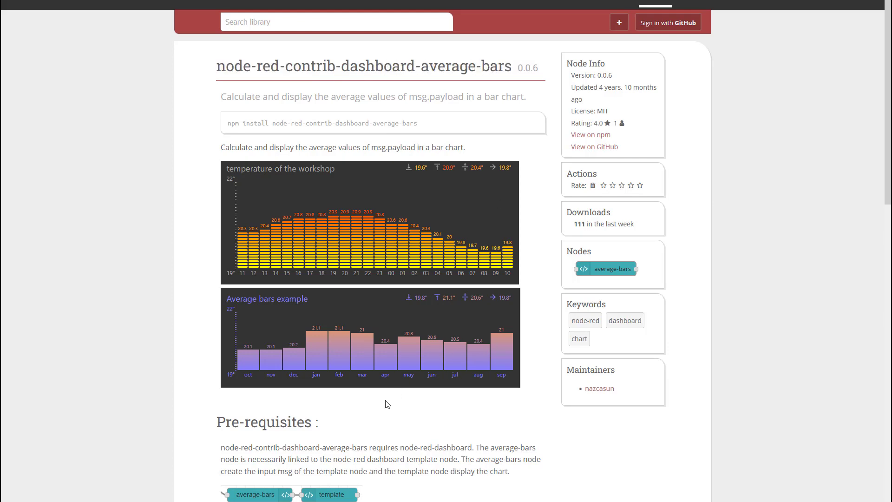
{"action": "scroll", "scroll_direction": "down", "scroll_amount": 3}
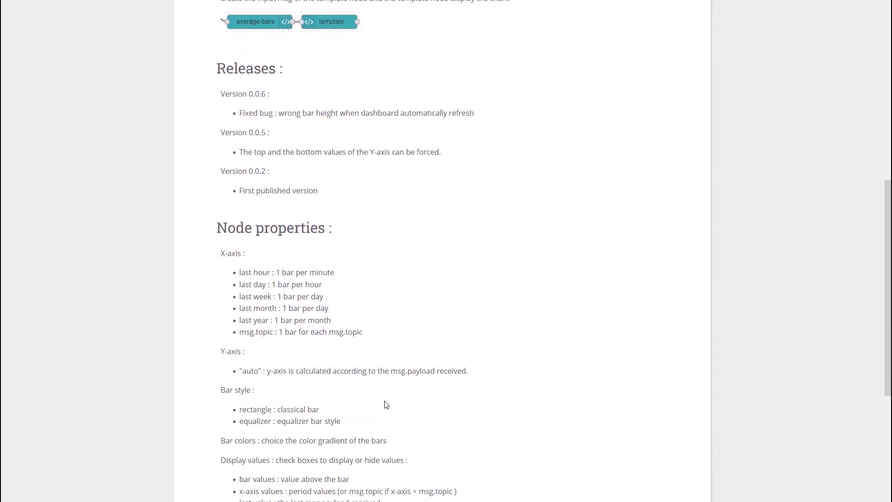
{"action": "scroll", "scroll_direction": "down", "scroll_amount": 3}
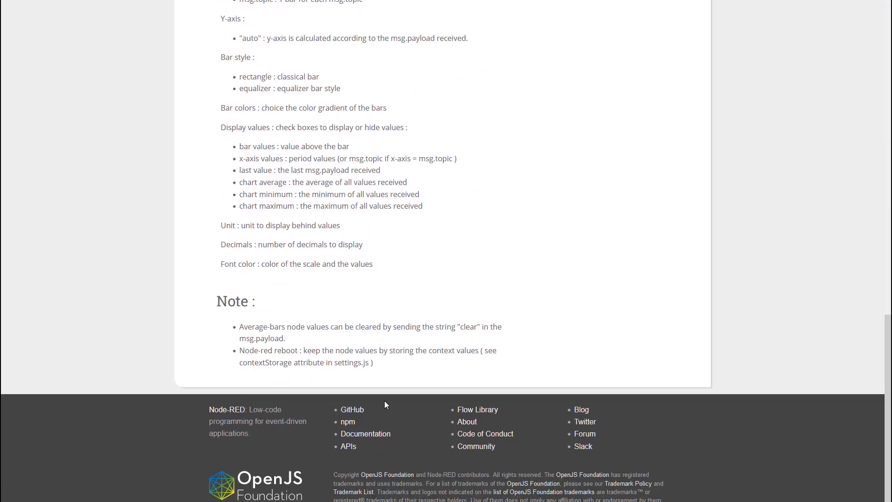
{"action": "key", "text": "ctrl+plus"}
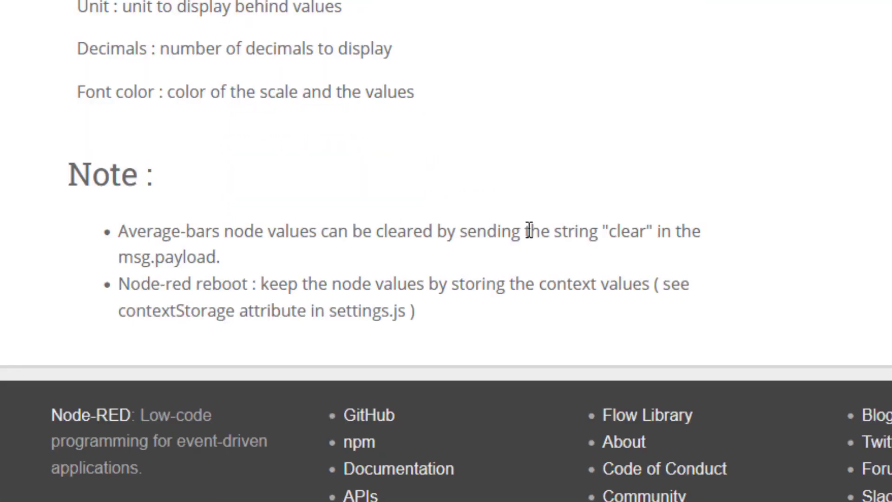
{"action": "mouse_move", "coordinate": [638, 222]}
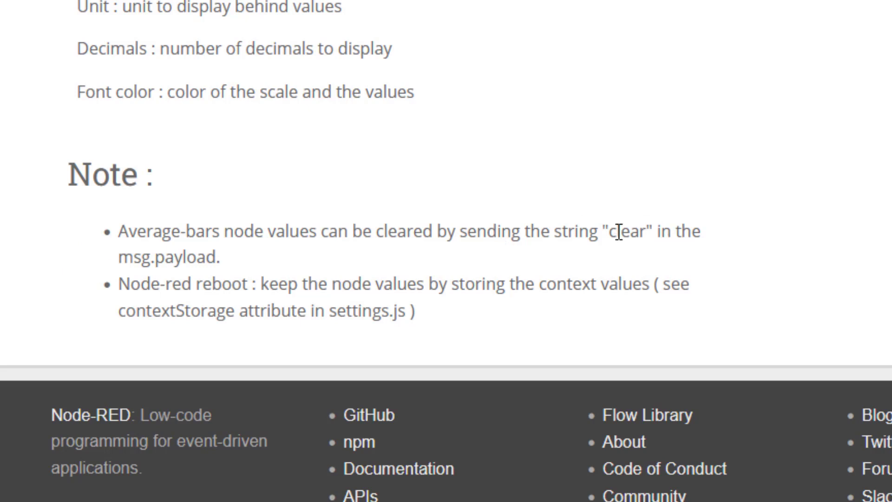
{"action": "mouse_move", "coordinate": [380, 240]}
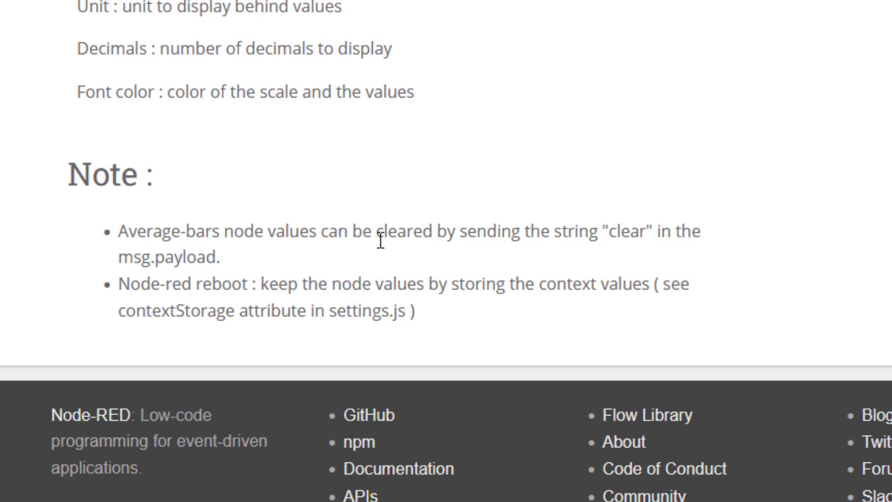
{"action": "mouse_move", "coordinate": [133, 289]}
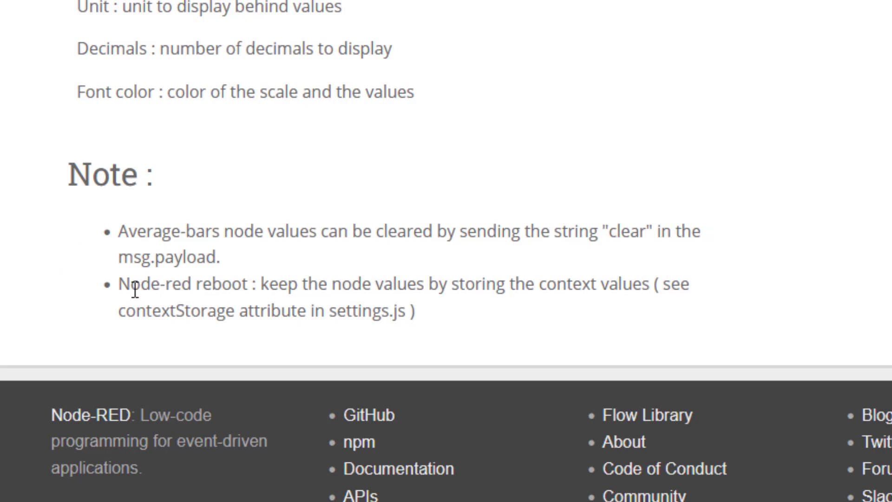
{"action": "mouse_move", "coordinate": [129, 286]}
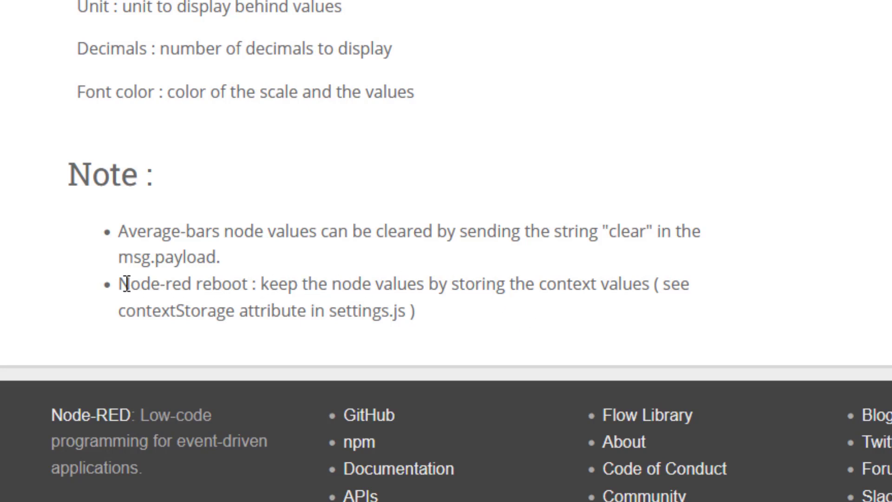
{"action": "mouse_move", "coordinate": [323, 287]}
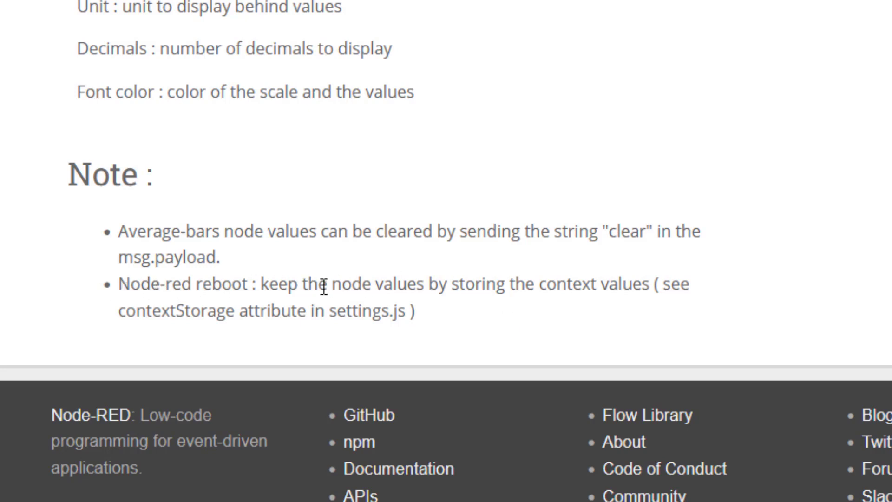
{"action": "mouse_move", "coordinate": [646, 285]}
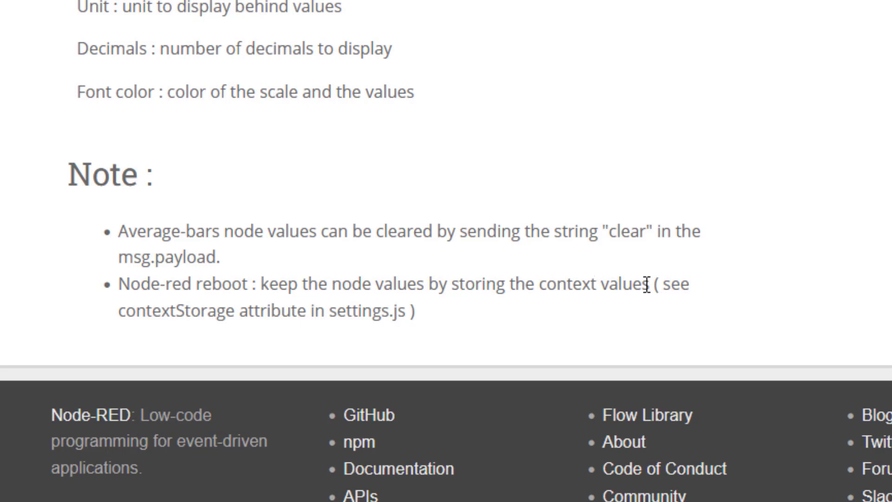
{"action": "mouse_move", "coordinate": [776, 323]}
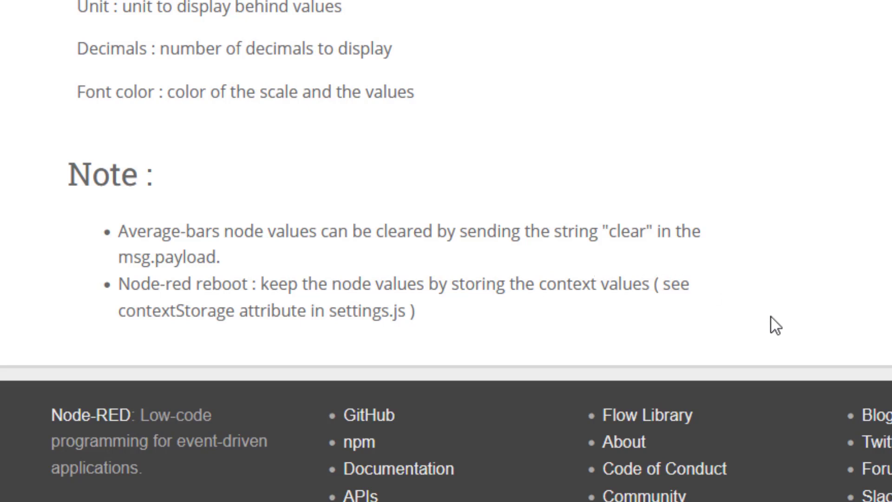
{"action": "mouse_move", "coordinate": [773, 327]}
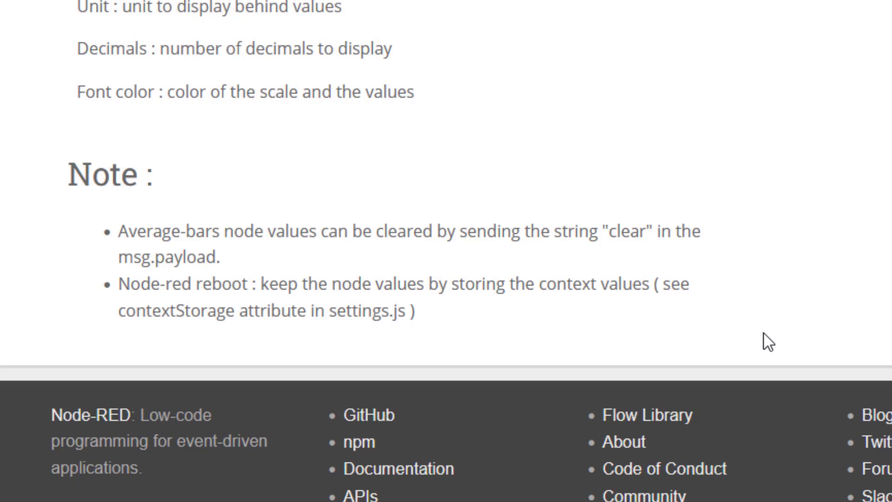
{"action": "mouse_move", "coordinate": [774, 340]}
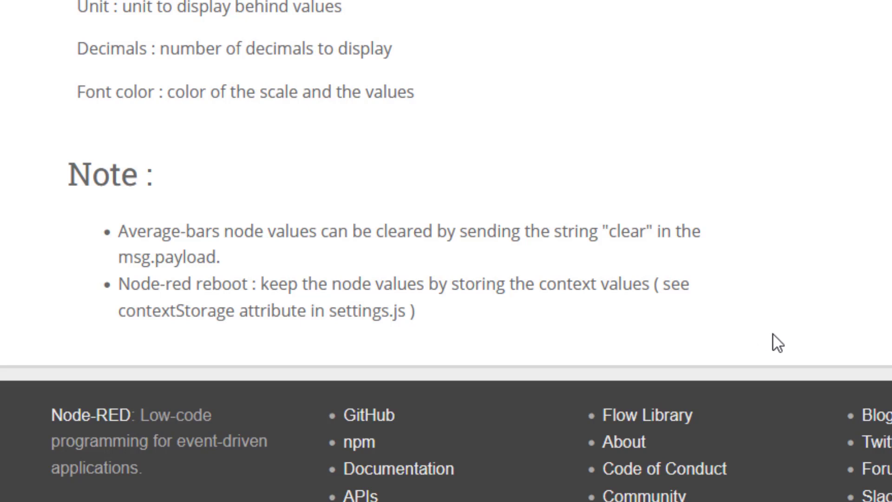
{"action": "mouse_move", "coordinate": [778, 345]}
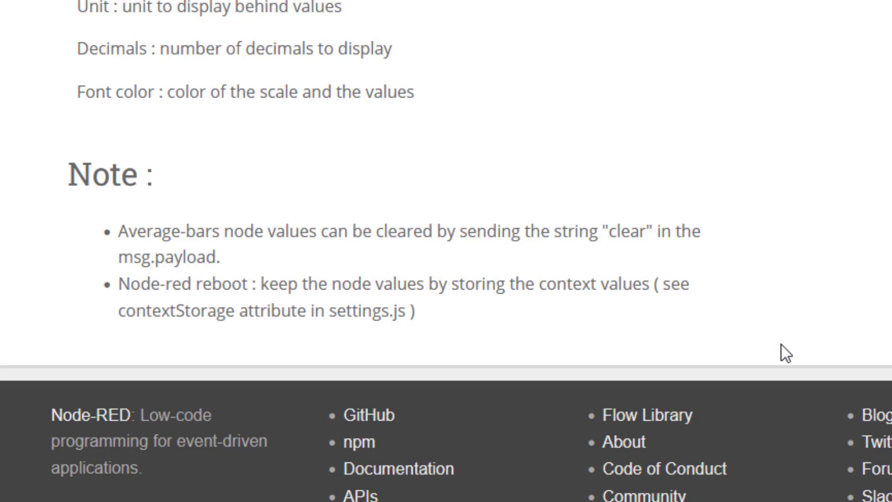
{"action": "mouse_move", "coordinate": [630, 271]}
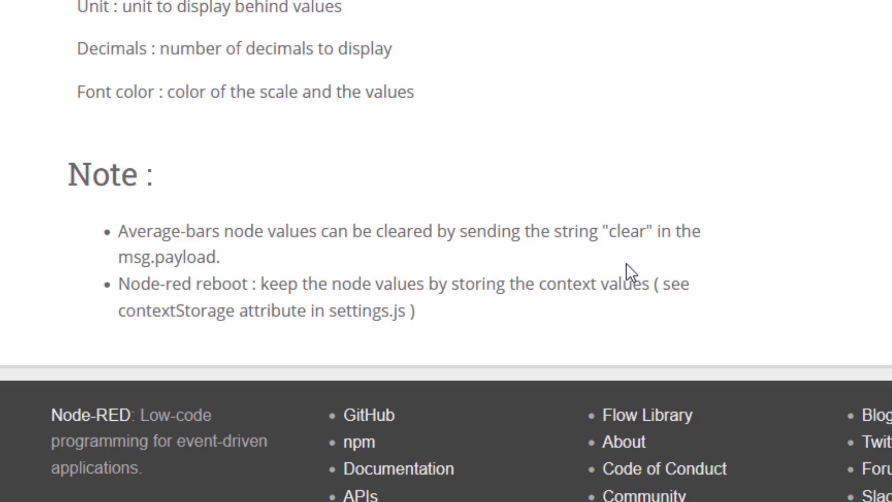
{"action": "mouse_move", "coordinate": [632, 273]}
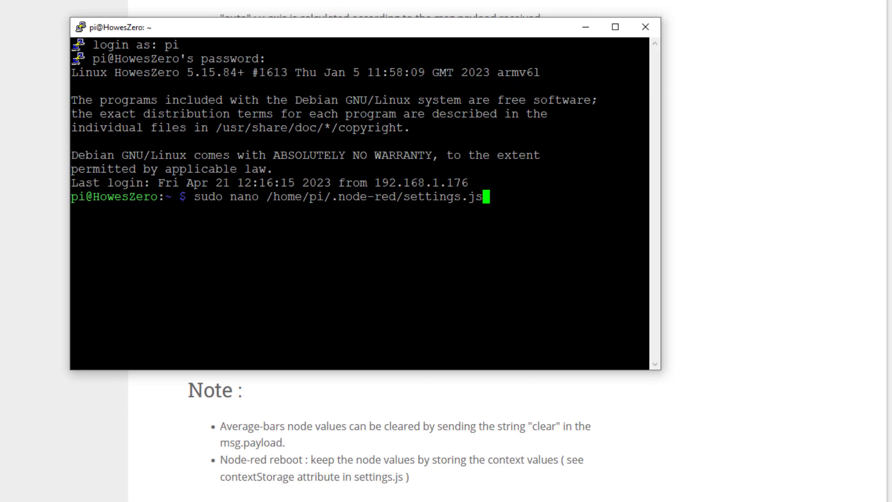
{"action": "mouse_move", "coordinate": [238, 494]}
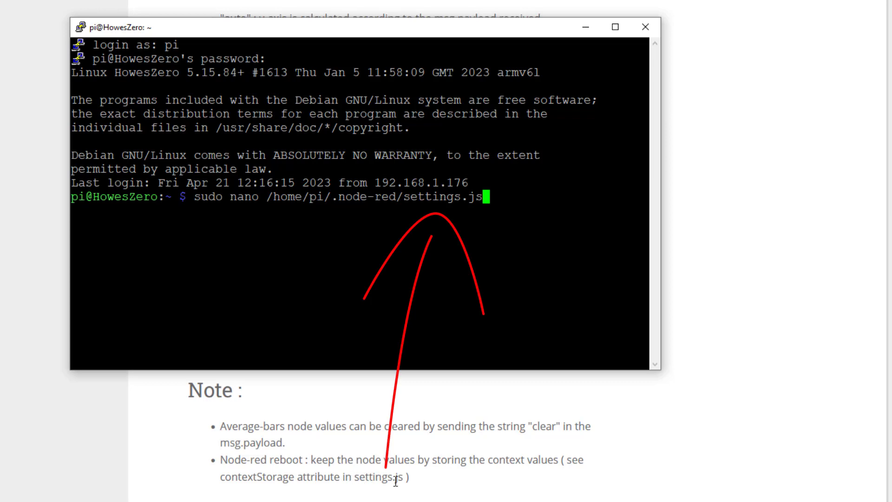
{"action": "mouse_move", "coordinate": [301, 483]}
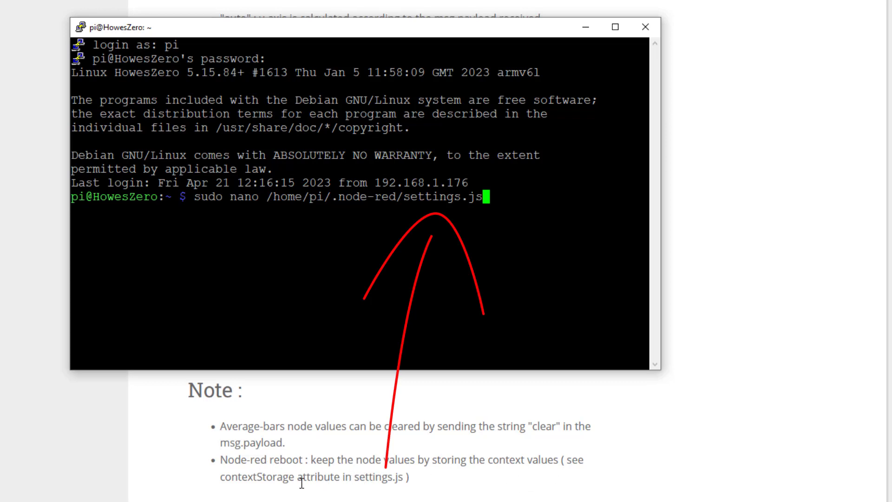
{"action": "mouse_move", "coordinate": [401, 483]}
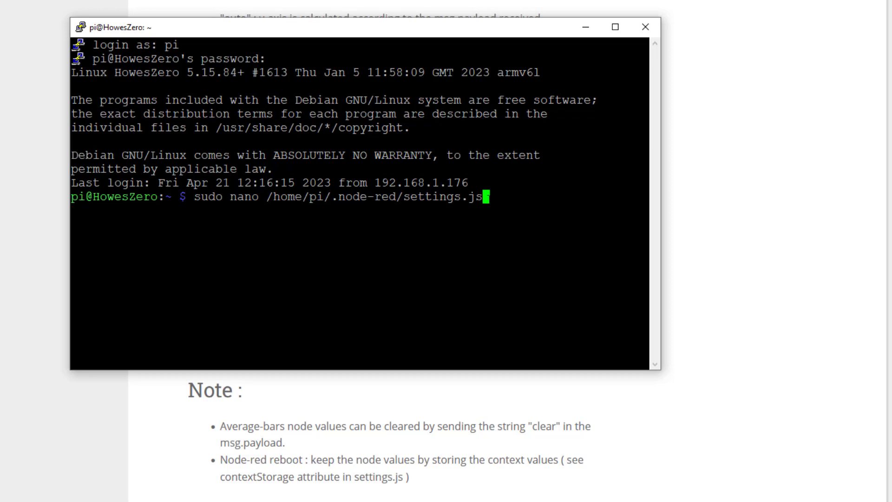
Run sudo nano /home/pi/.node-red/settings.js to edit the settings file
{"action": "key", "text": "Return"}
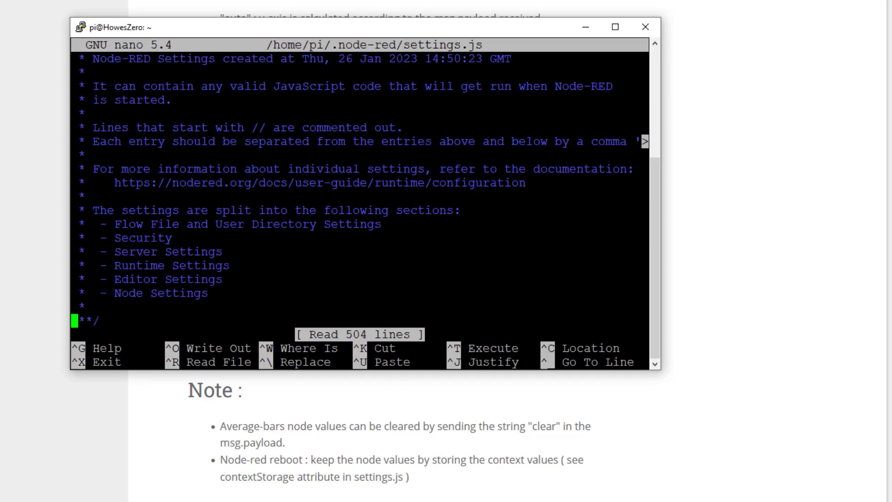
{"action": "scroll", "scroll_direction": "down", "scroll_amount": 3}
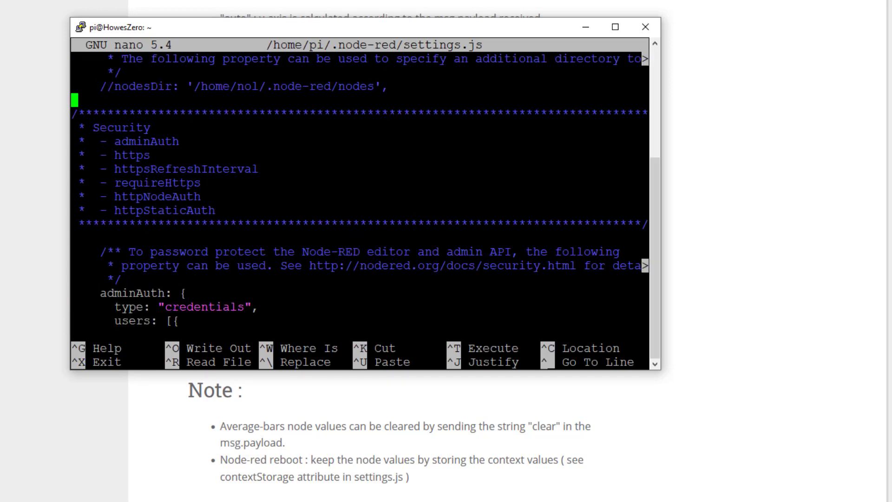
{"action": "scroll", "scroll_direction": "down", "scroll_amount": 3}
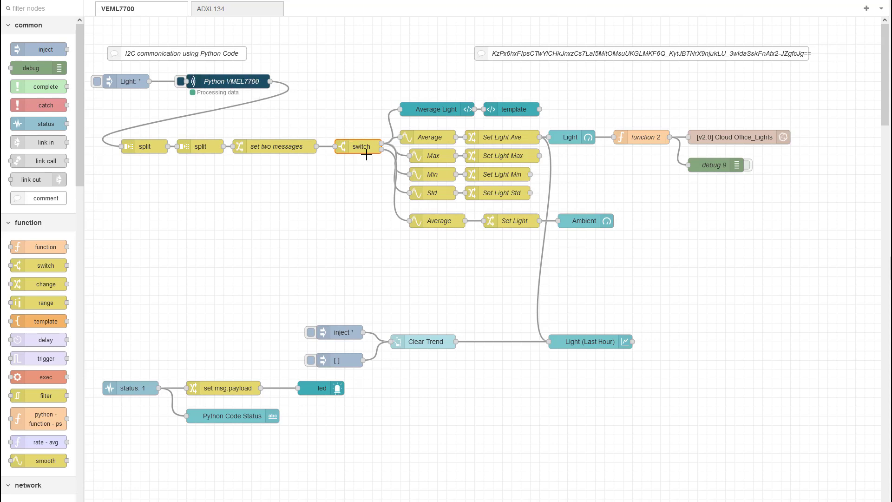
{"action": "mouse_move", "coordinate": [430, 232]}
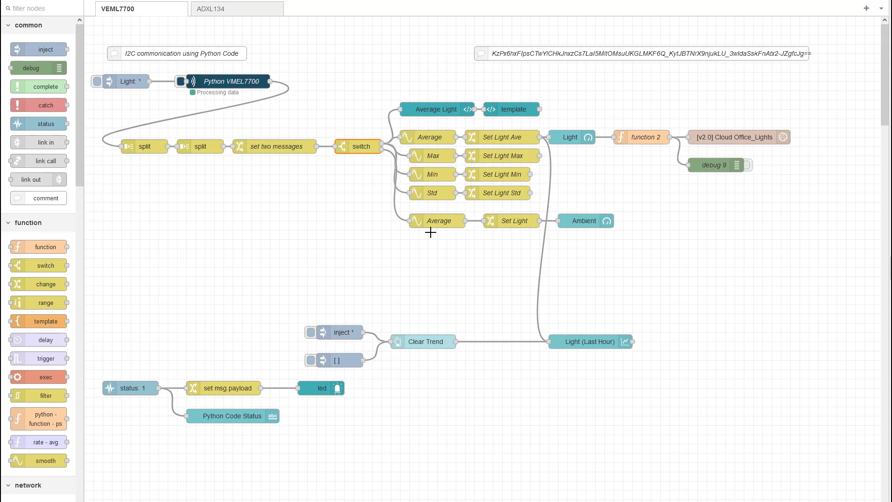
{"action": "mouse_move", "coordinate": [468, 105]}
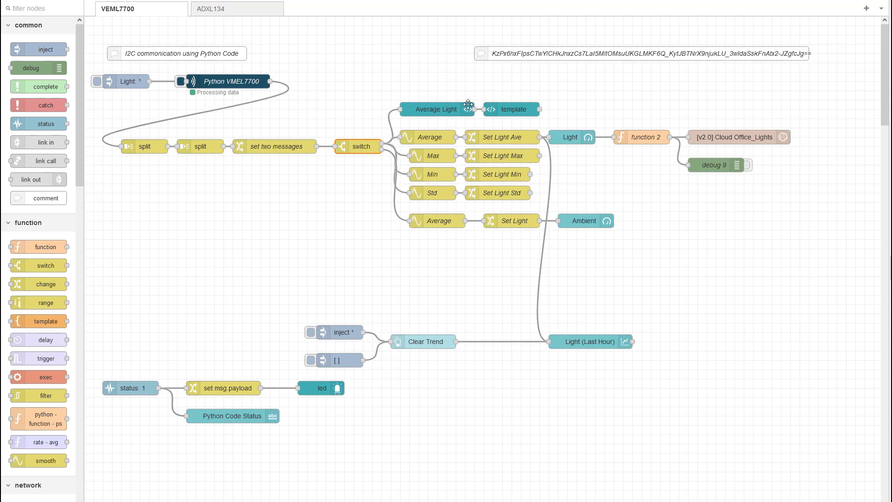
{"action": "mouse_move", "coordinate": [439, 148]}
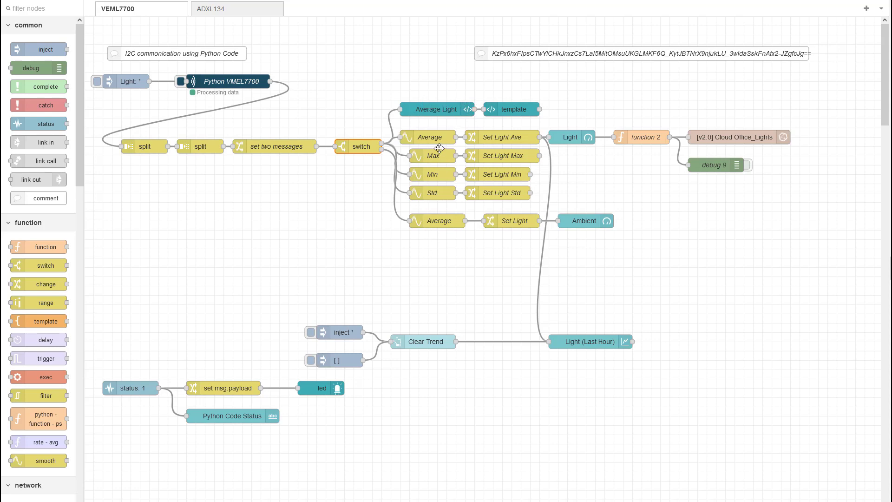
Open the Average Light node and inspect its x-axis range, y-axis minimum and bar style options
{"action": "double_click", "coordinate": [436, 109]}
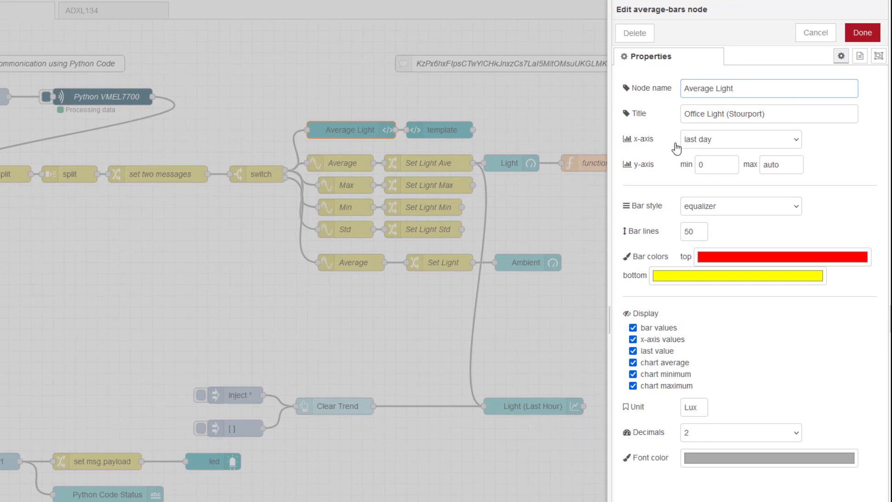
{"action": "left_click", "coordinate": [739, 139]}
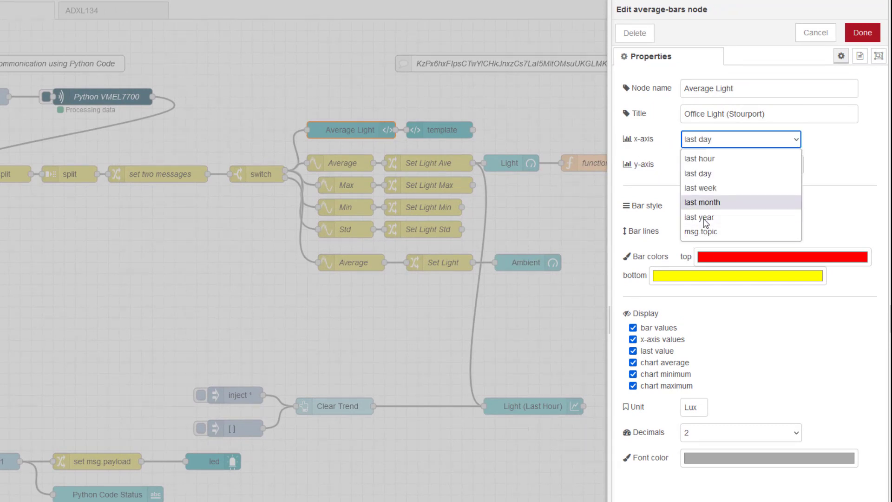
{"action": "mouse_move", "coordinate": [725, 190]}
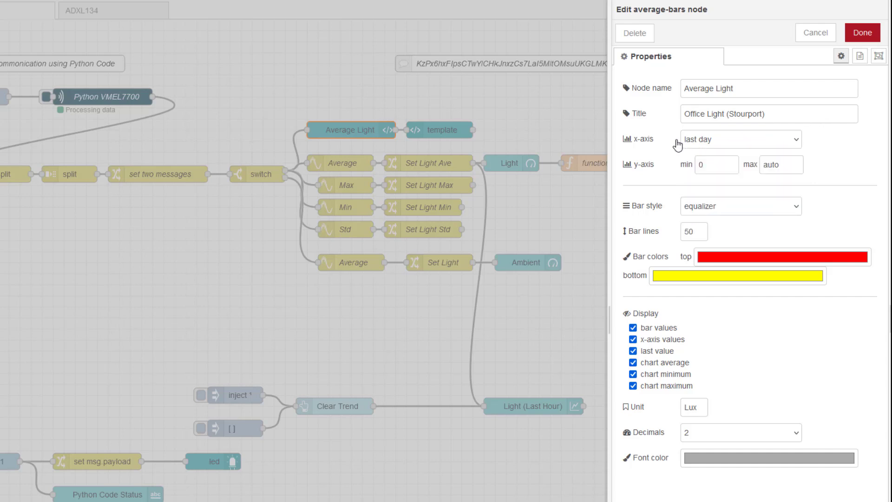
{"action": "mouse_move", "coordinate": [634, 173]}
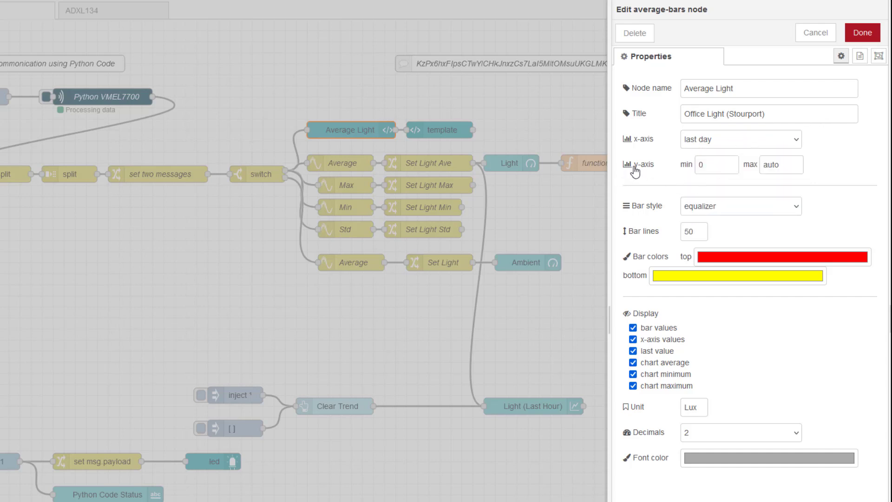
{"action": "left_click", "coordinate": [715, 164]}
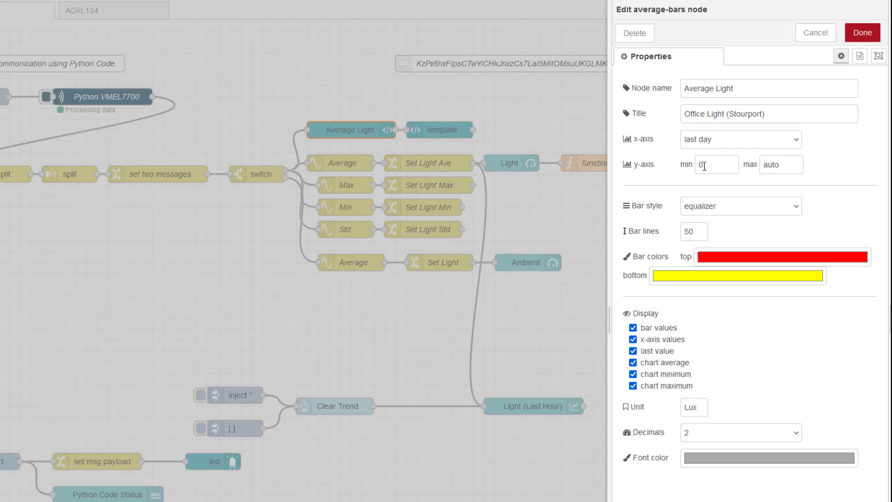
{"action": "mouse_move", "coordinate": [735, 228]}
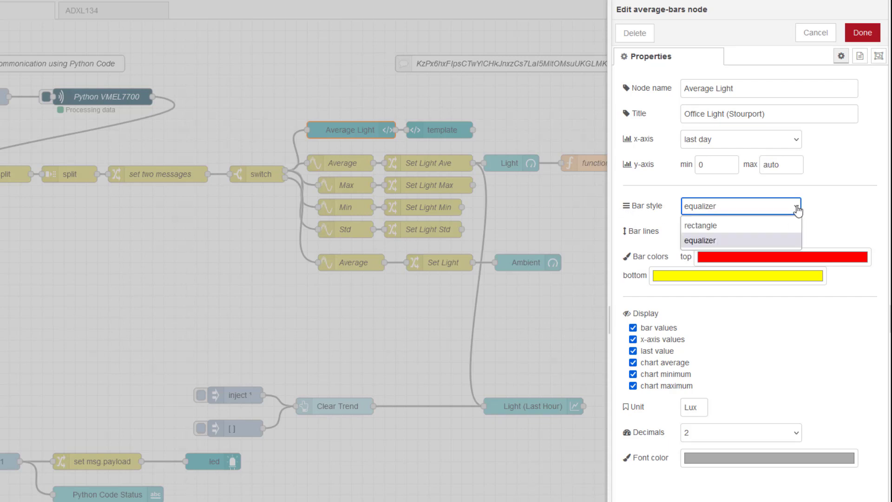
{"action": "left_click", "coordinate": [701, 240]}
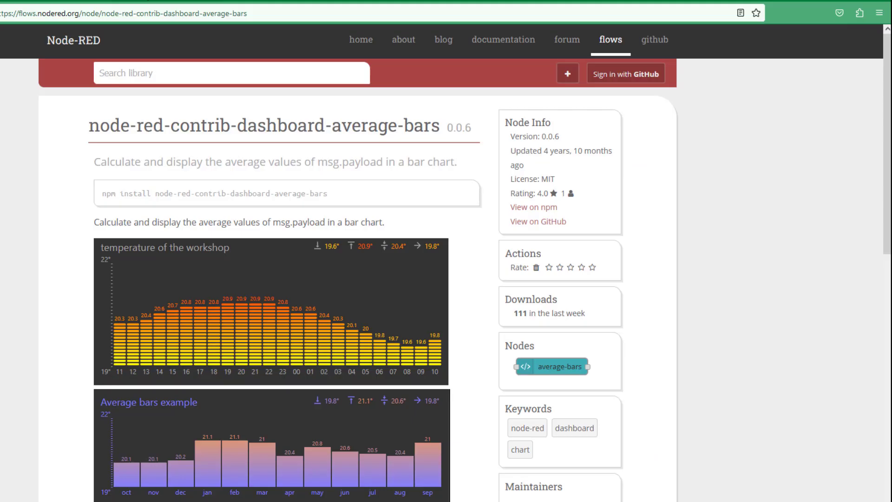
{"action": "scroll", "scroll_direction": "down", "scroll_amount": 3}
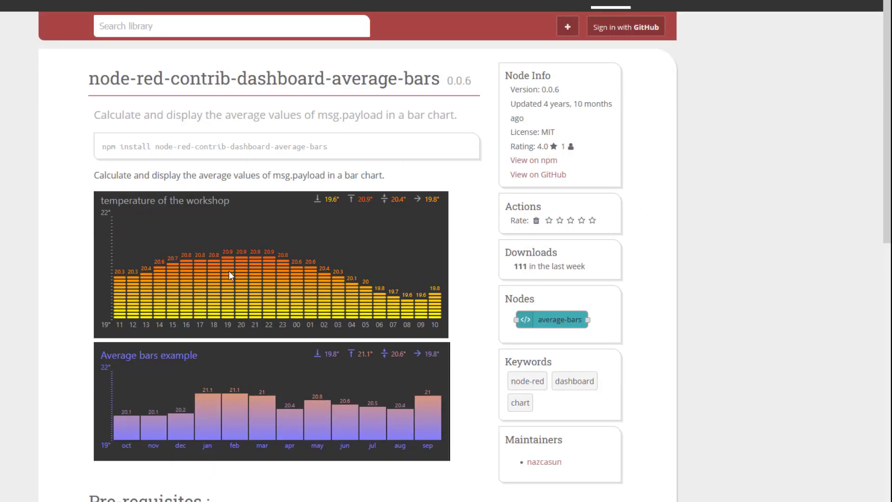
{"action": "mouse_move", "coordinate": [122, 438]}
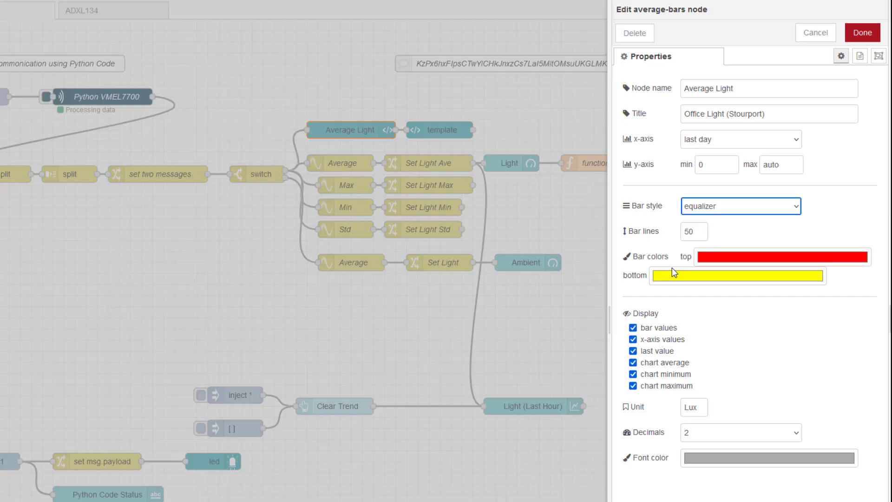
{"action": "mouse_move", "coordinate": [763, 227]}
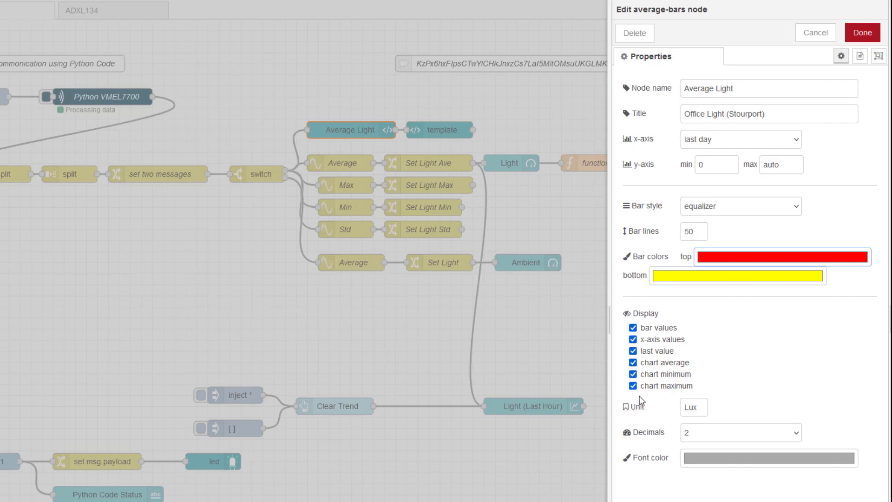
{"action": "mouse_move", "coordinate": [641, 363]}
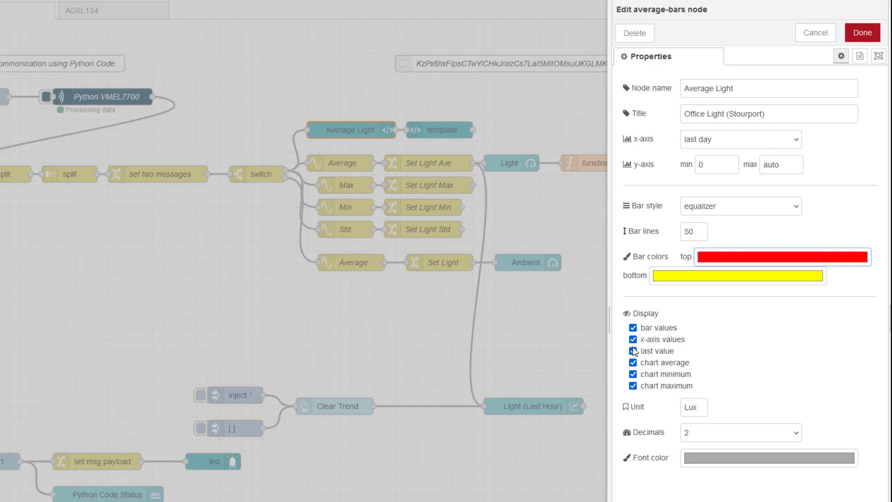
{"action": "left_click", "coordinate": [624, 350]}
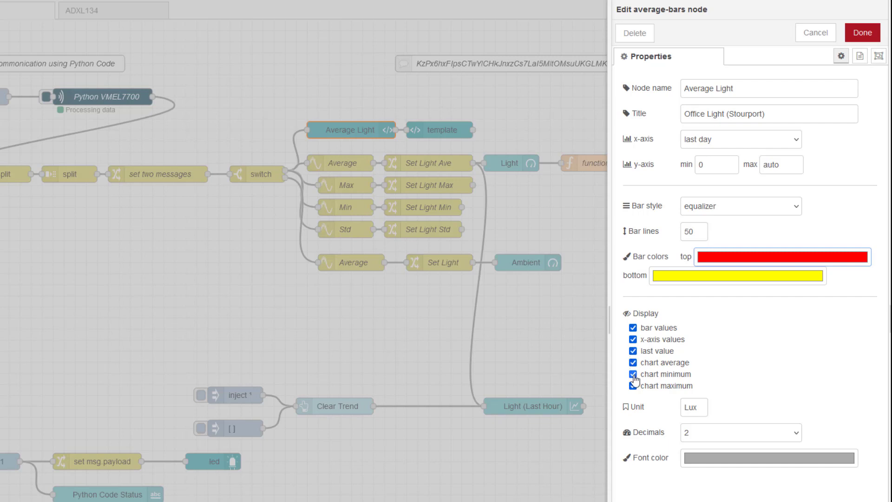
{"action": "left_click", "coordinate": [623, 385]}
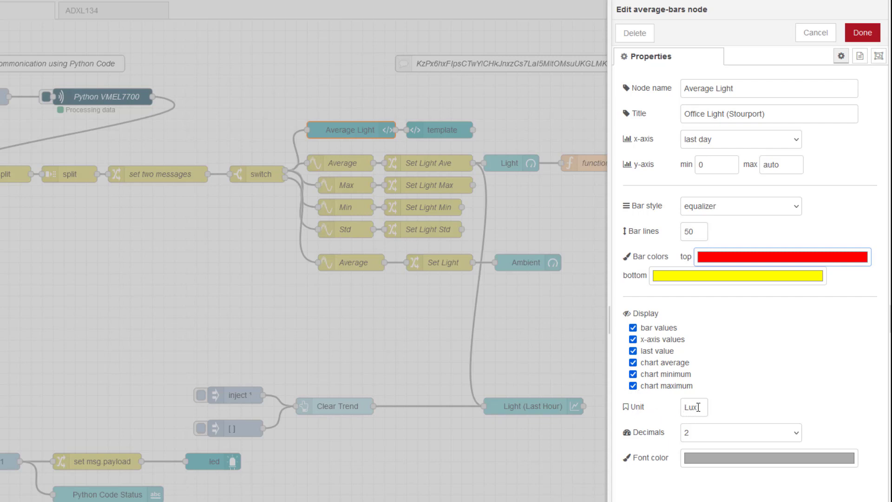
{"action": "mouse_move", "coordinate": [761, 74]}
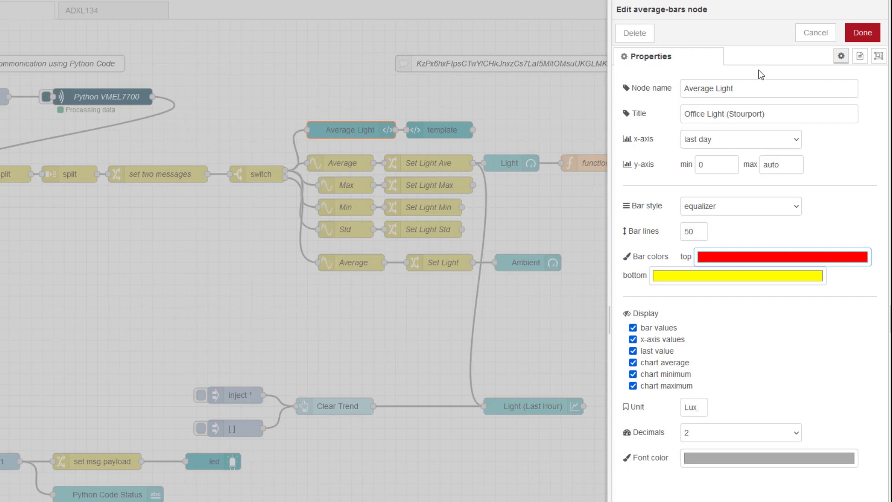
{"action": "mouse_move", "coordinate": [652, 377]}
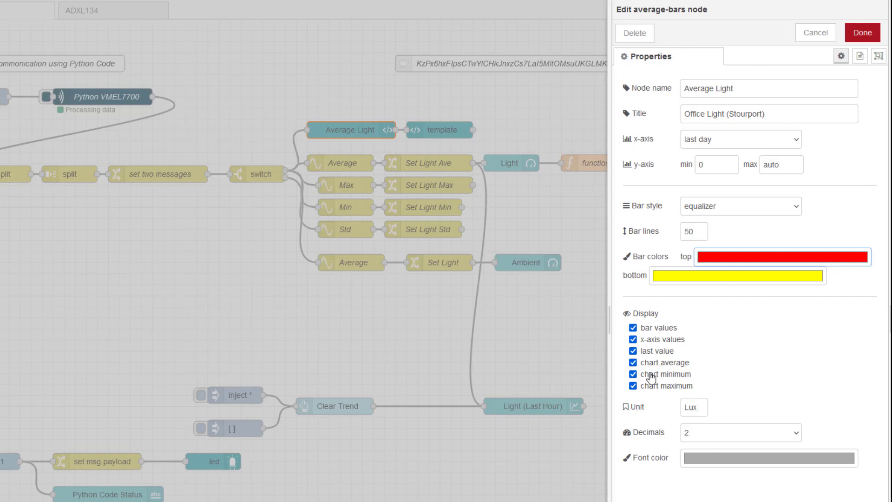
{"action": "mouse_move", "coordinate": [534, 223]}
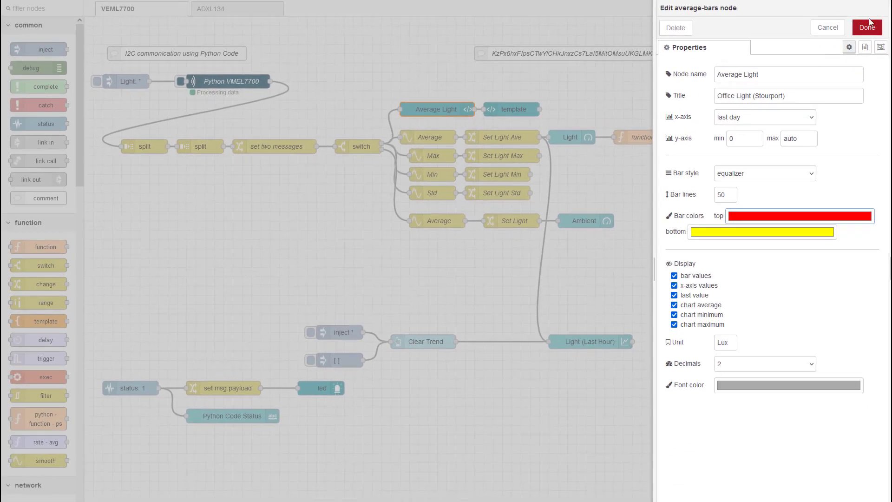
Close the Average Light dialog unchanged and scroll the palette to the dashboard nodes
{"action": "left_click", "coordinate": [865, 27]}
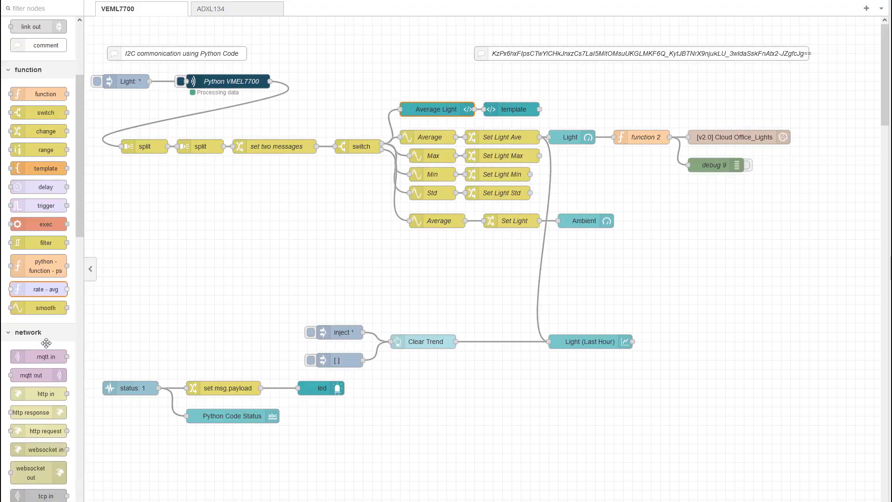
{"action": "scroll", "scroll_direction": "down", "scroll_amount": 3}
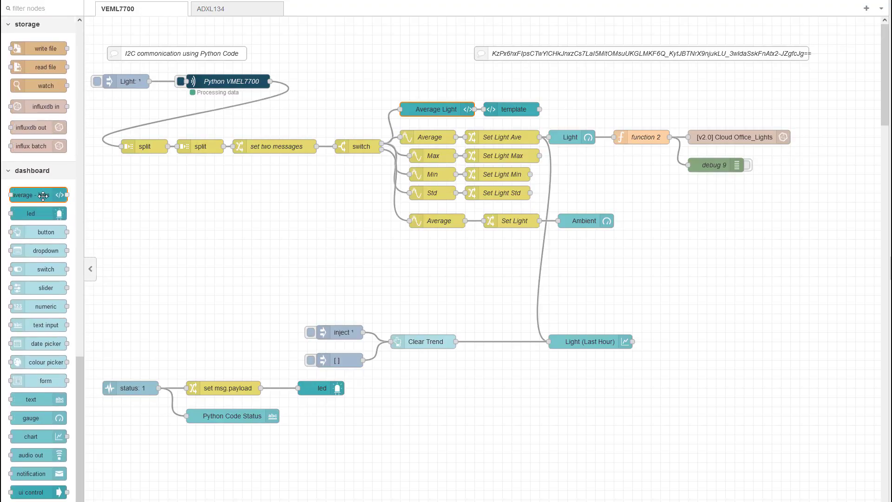
{"action": "mouse_move", "coordinate": [38, 194]}
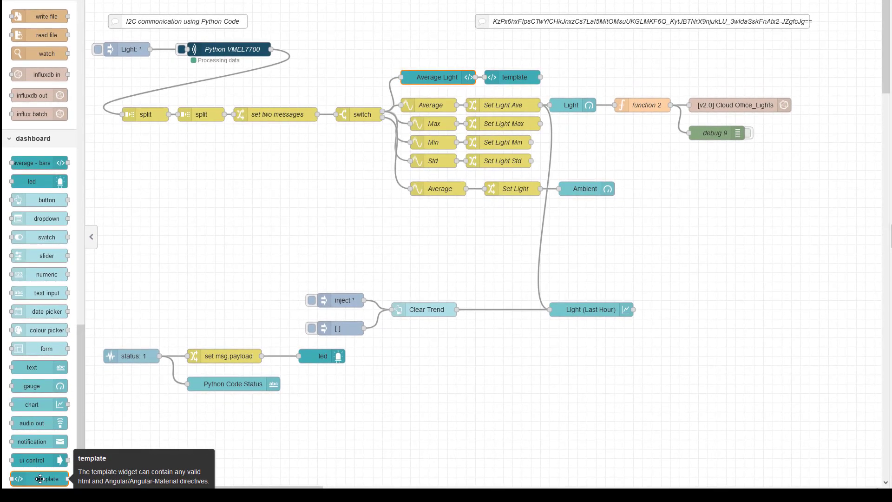
{"action": "mouse_move", "coordinate": [49, 479]}
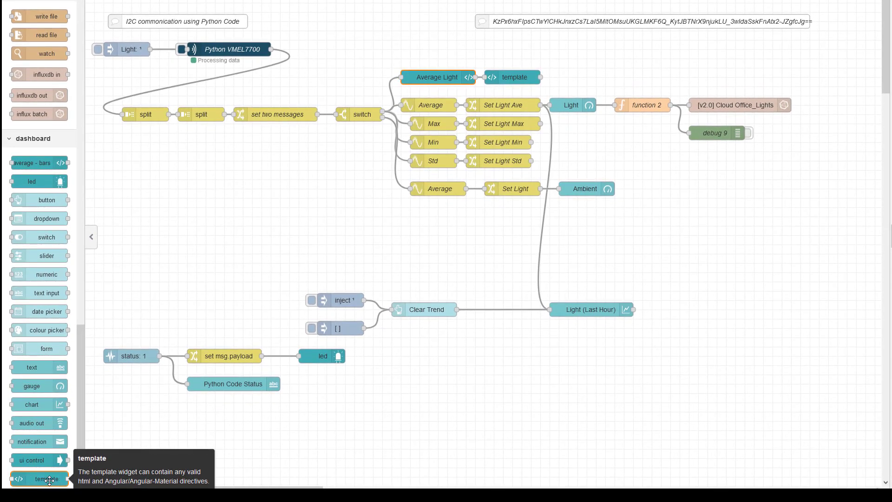
{"action": "left_click", "coordinate": [880, 9]}
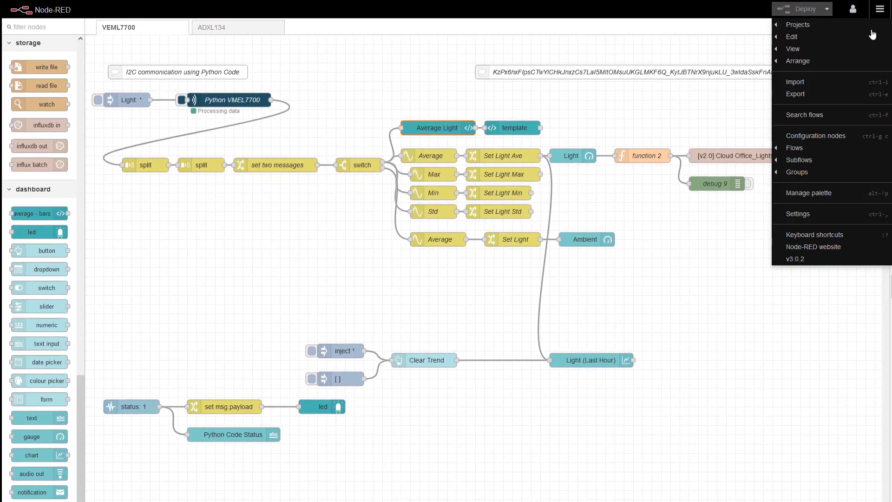
{"action": "left_click", "coordinate": [808, 193]}
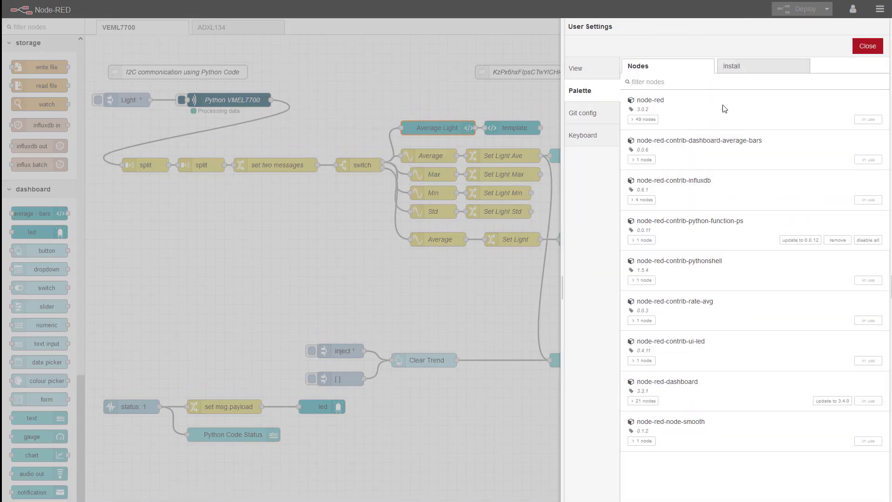
{"action": "mouse_move", "coordinate": [665, 344]}
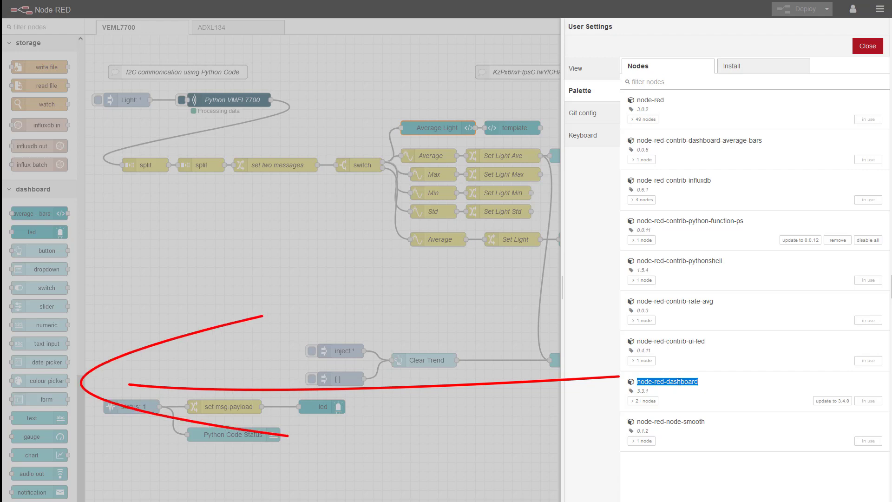
{"action": "mouse_move", "coordinate": [79, 480]}
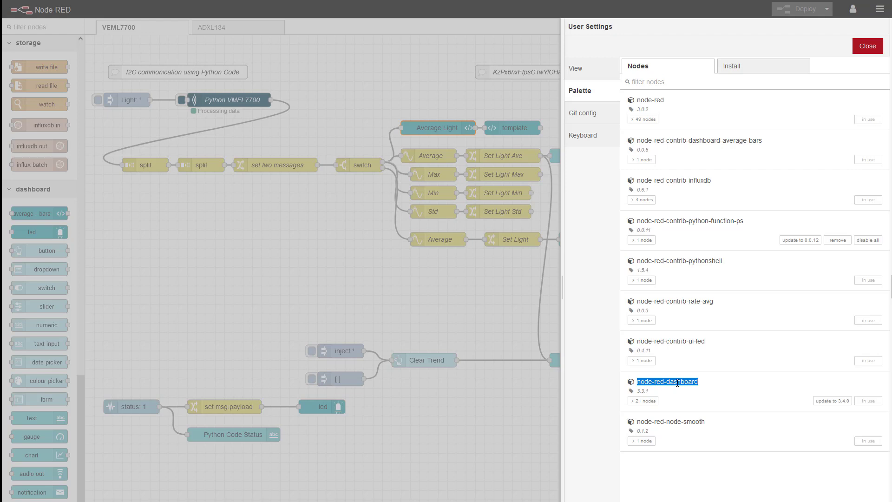
{"action": "mouse_move", "coordinate": [658, 140]}
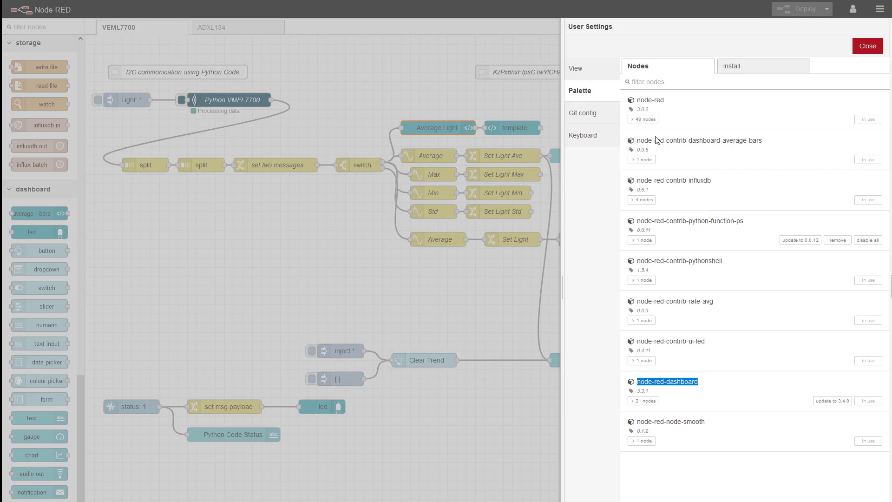
{"action": "mouse_move", "coordinate": [719, 149]}
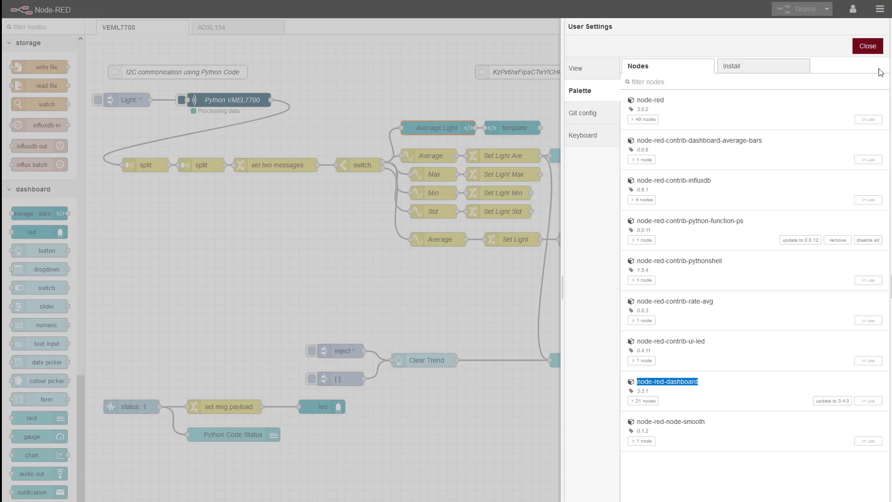
{"action": "mouse_move", "coordinate": [864, 288]}
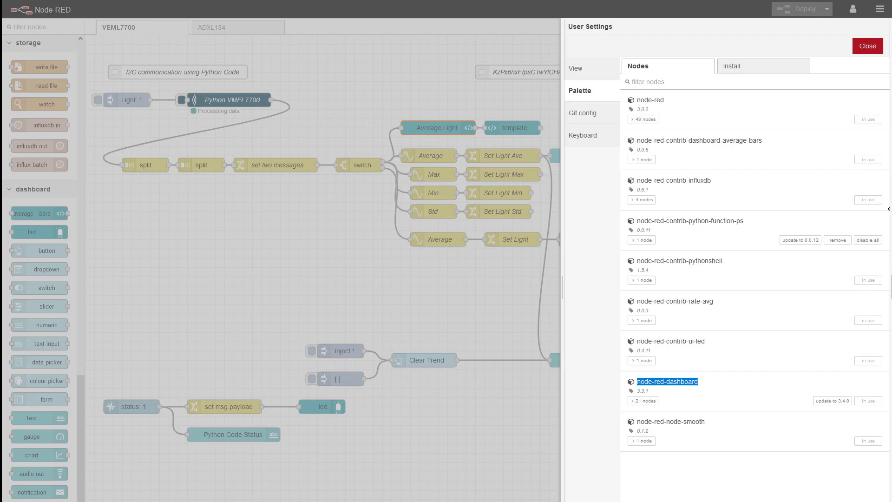
{"action": "mouse_move", "coordinate": [867, 46]}
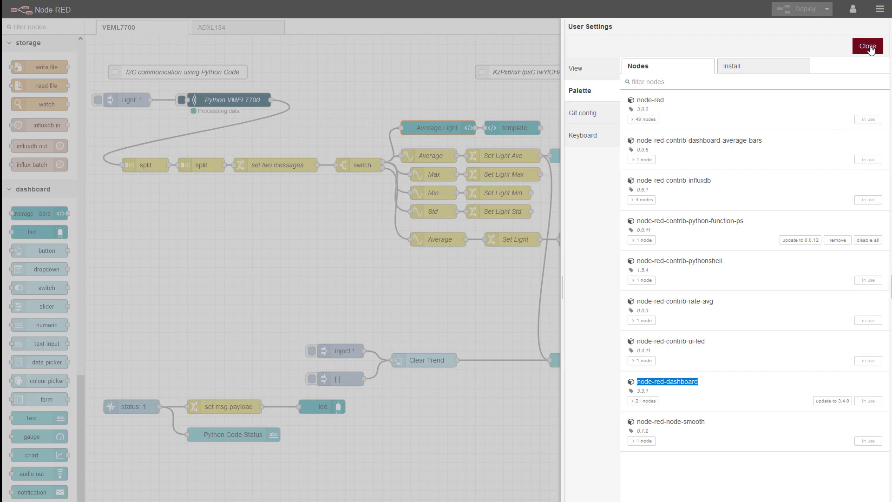
Close User Settings and inspect both template nodes, confirming Group 2 and size 22x8
{"action": "left_click", "coordinate": [867, 46]}
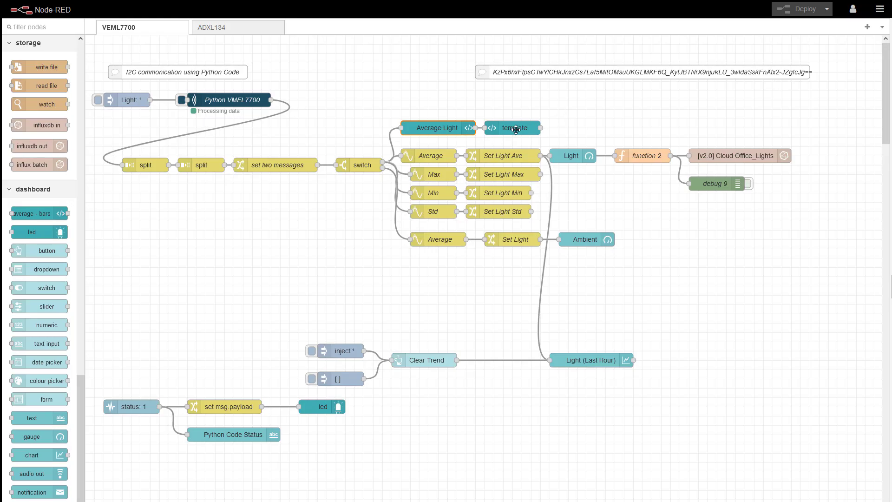
{"action": "double_click", "coordinate": [512, 127]}
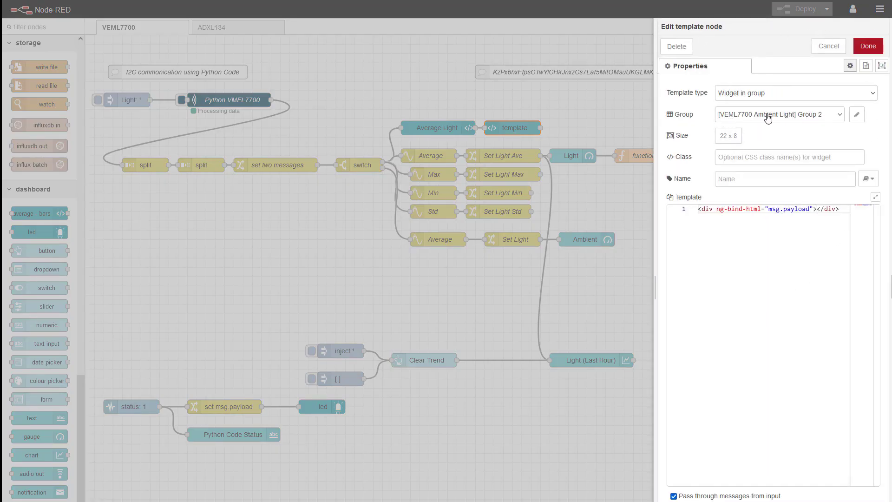
{"action": "mouse_move", "coordinate": [867, 46]}
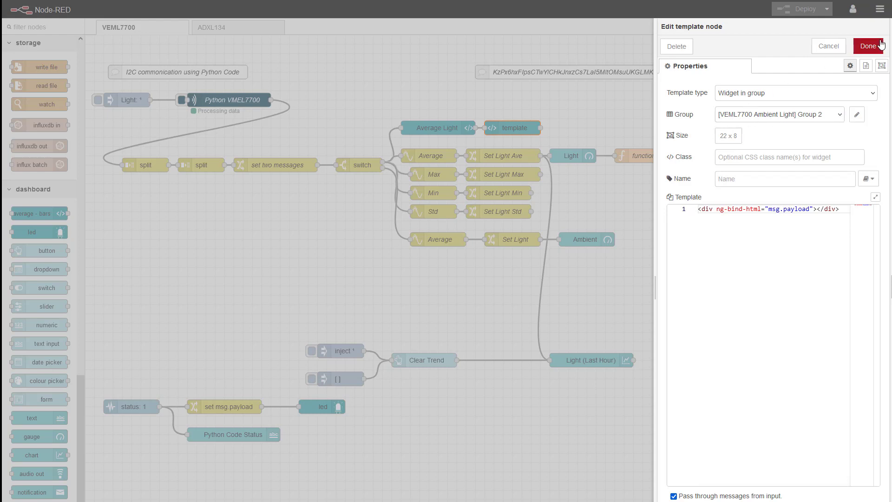
{"action": "left_click", "coordinate": [867, 46]}
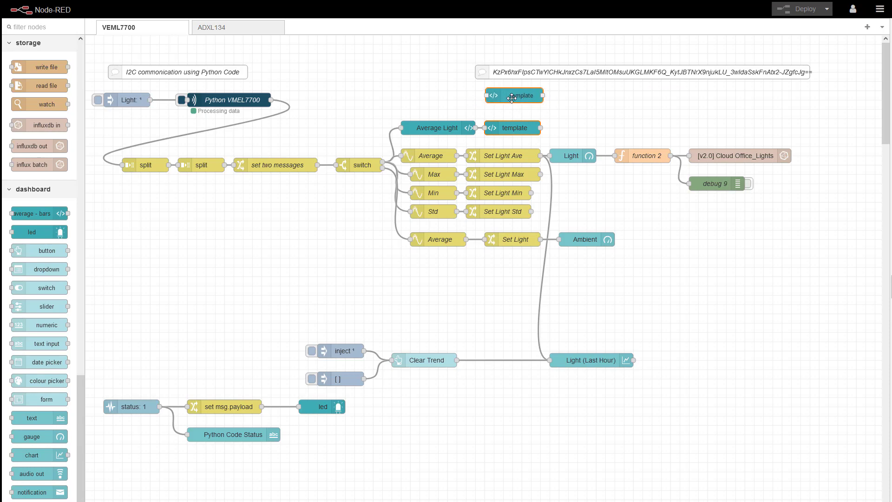
{"action": "double_click", "coordinate": [512, 95]}
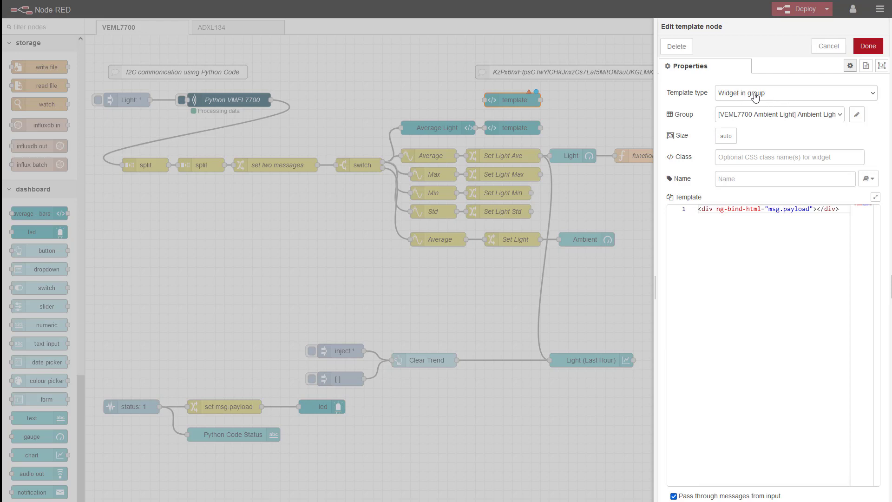
{"action": "mouse_move", "coordinate": [791, 121]}
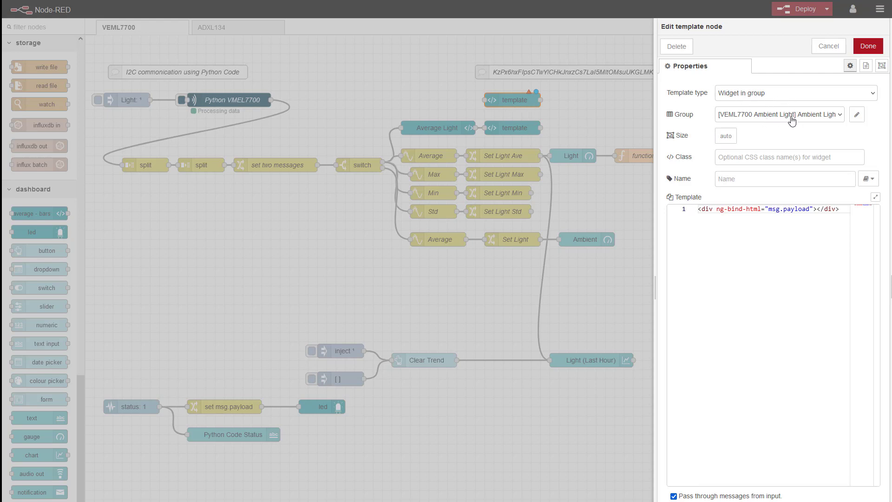
{"action": "mouse_move", "coordinate": [511, 102]}
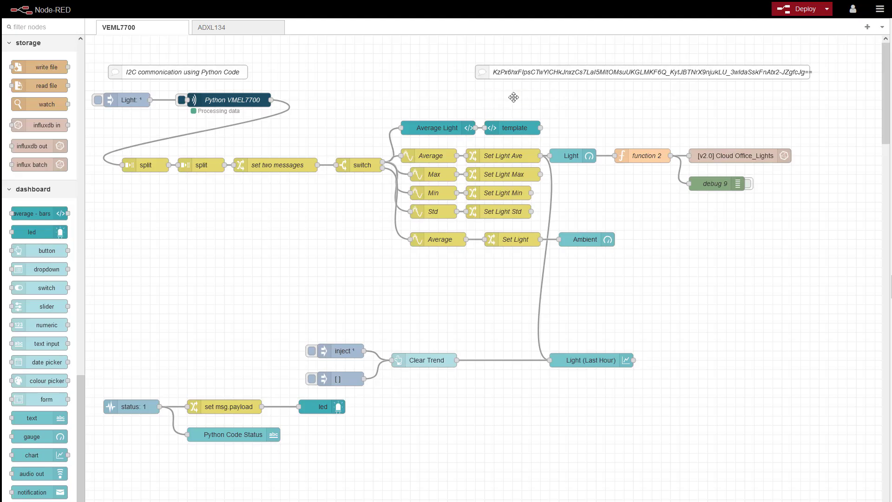
{"action": "double_click", "coordinate": [513, 127]}
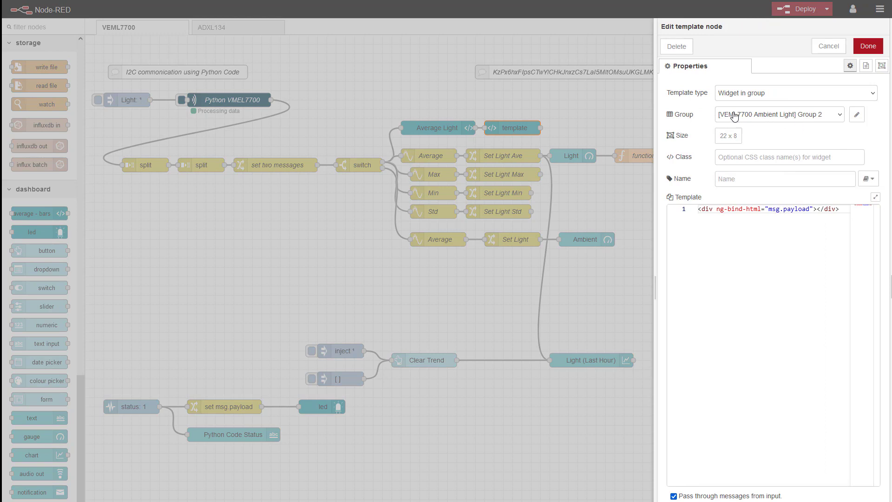
{"action": "mouse_move", "coordinate": [821, 122]}
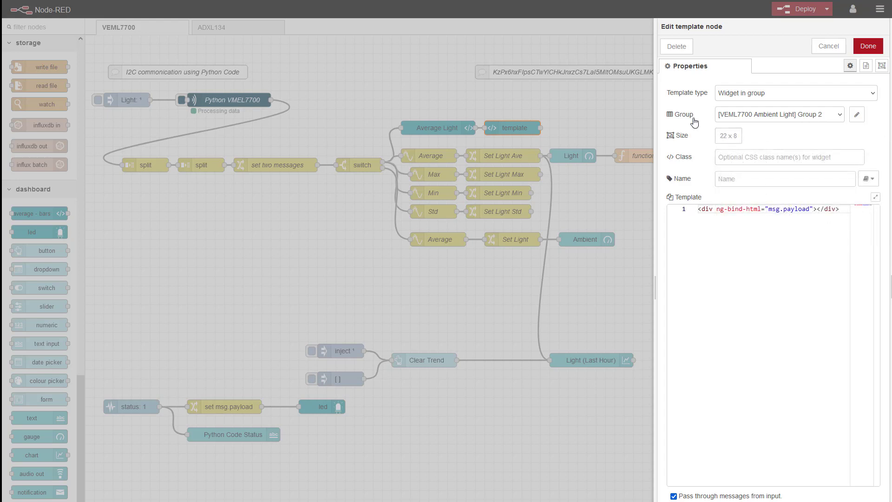
{"action": "left_click", "coordinate": [866, 46]}
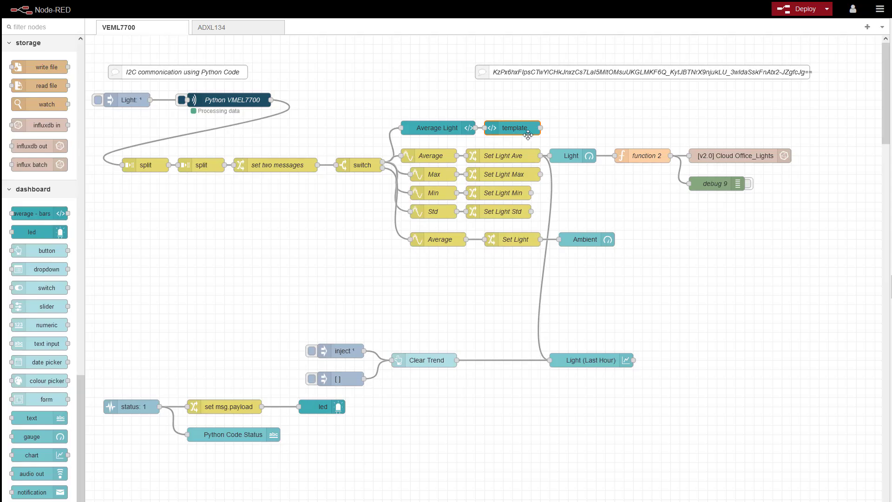
{"action": "mouse_move", "coordinate": [427, 127]}
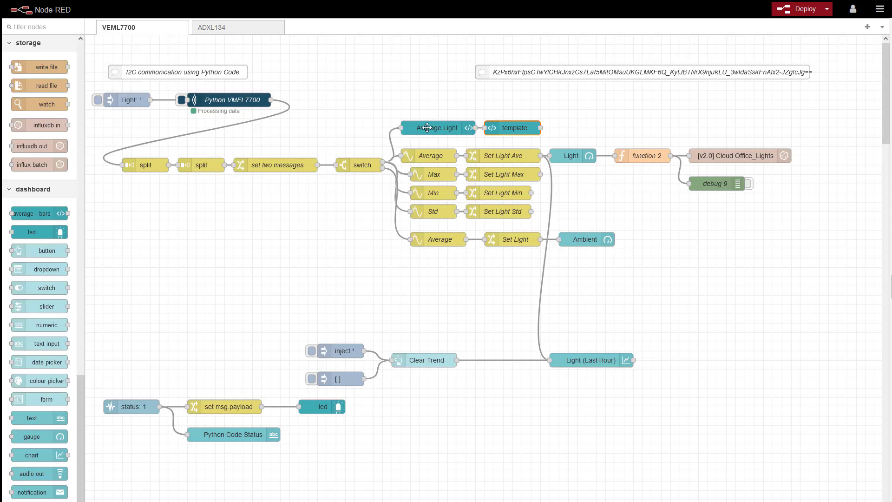
{"action": "mouse_move", "coordinate": [469, 131]}
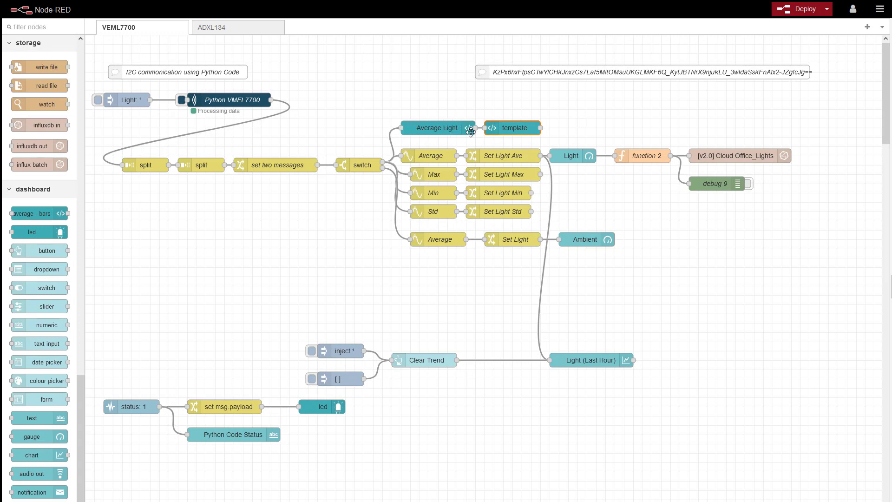
{"action": "mouse_move", "coordinate": [886, 42]}
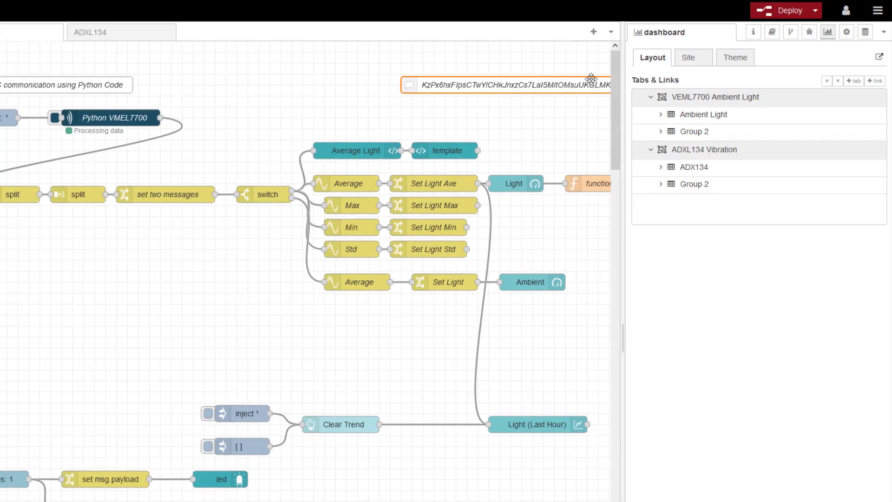
{"action": "mouse_move", "coordinate": [714, 96]}
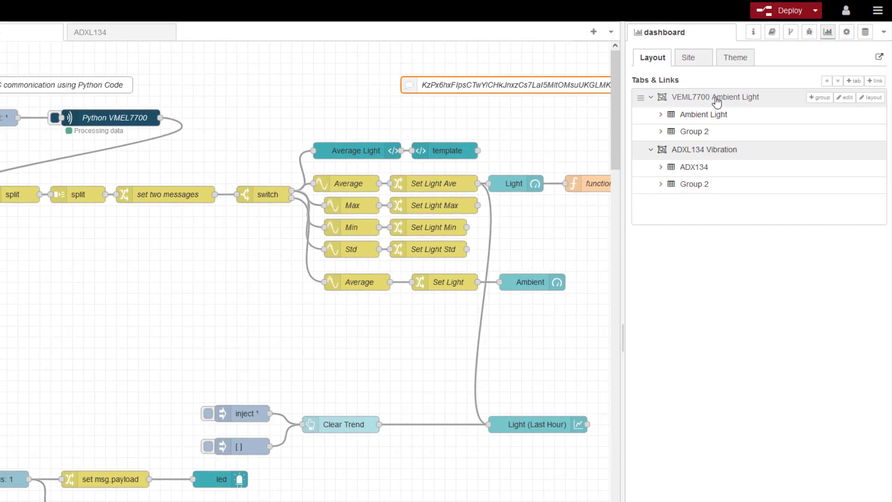
Open the dashboard layout editor for the VEML7700 Ambient Light tab
{"action": "left_click", "coordinate": [870, 97]}
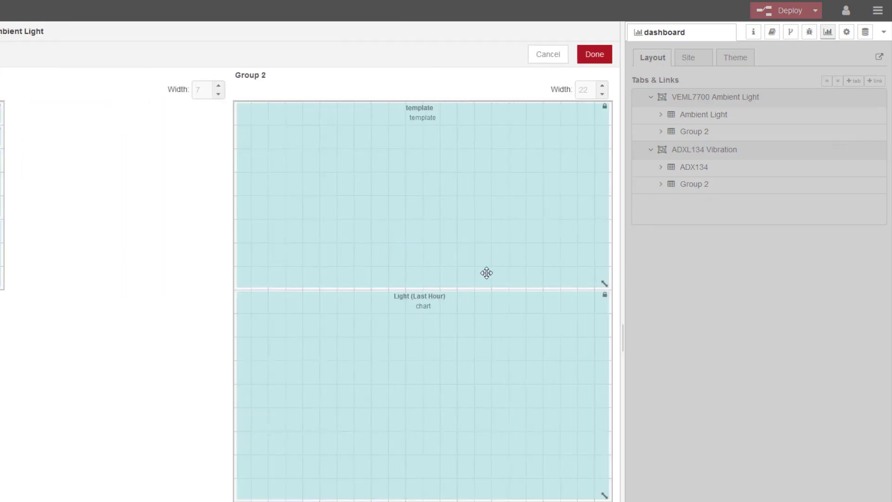
{"action": "mouse_move", "coordinate": [420, 117]}
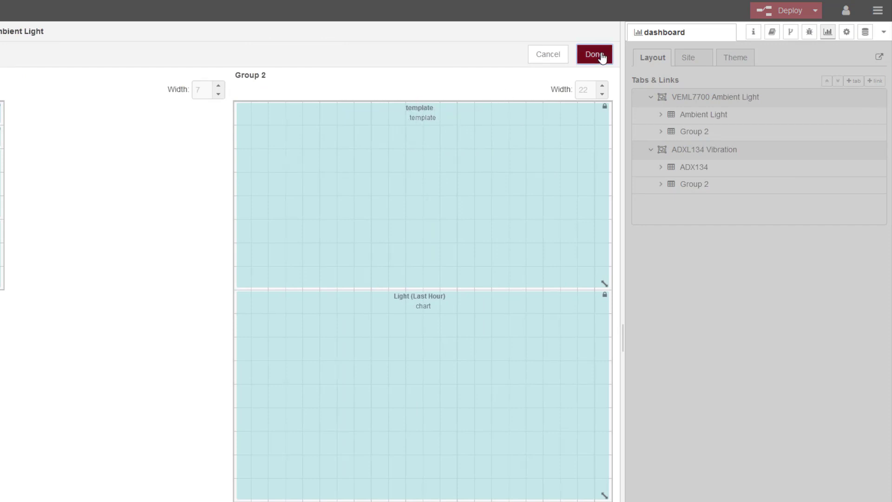
Name the template node 'Average Light', keeping it a widget in the group
{"action": "left_click", "coordinate": [594, 53]}
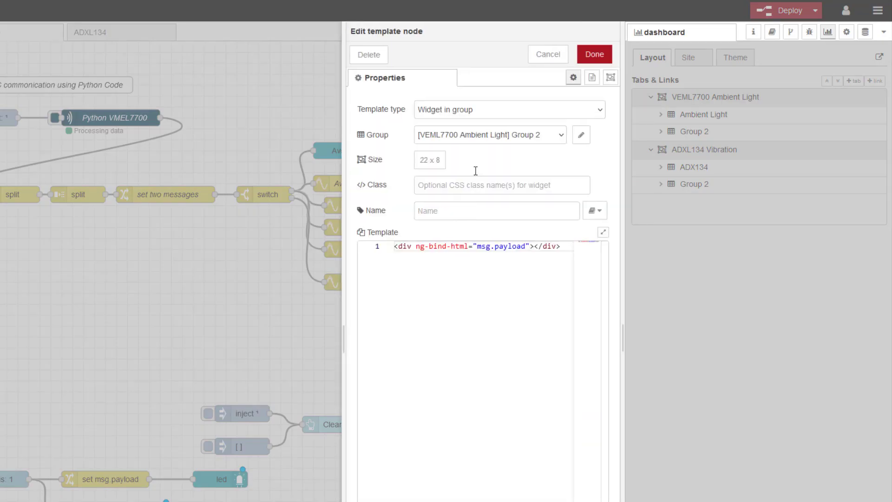
{"action": "left_click", "coordinate": [494, 211]}
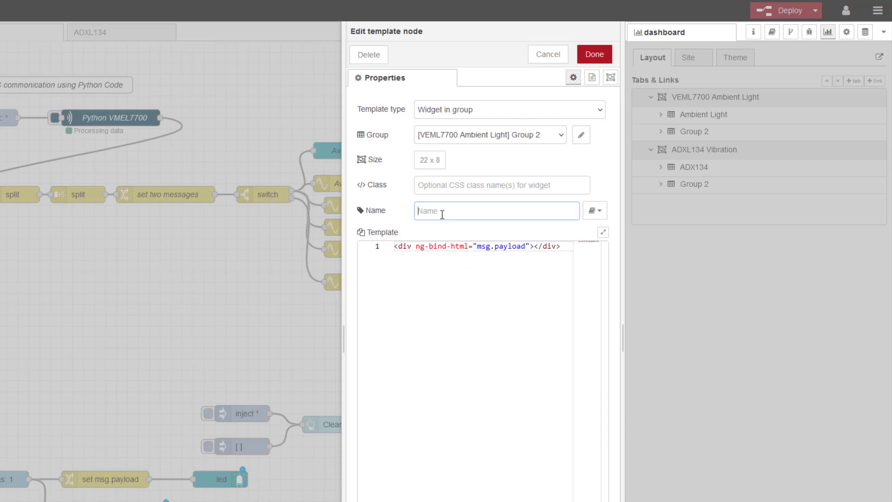
{"action": "left_click", "coordinate": [507, 109]}
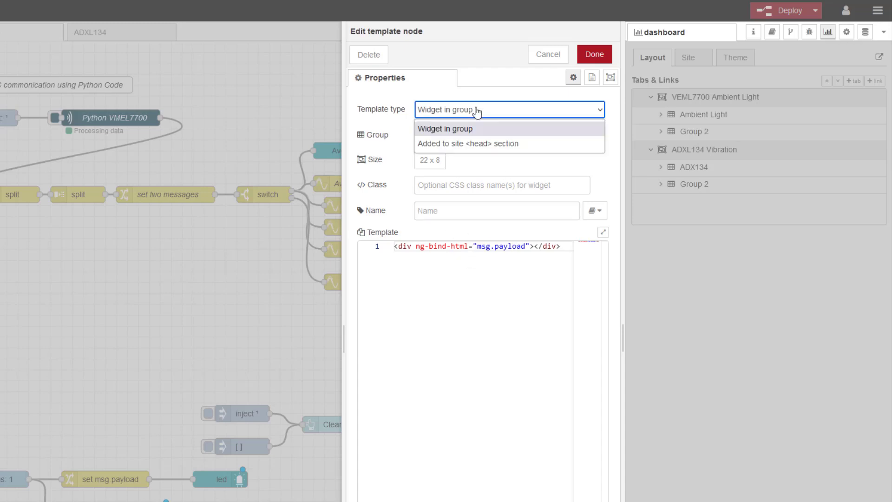
{"action": "left_click", "coordinate": [445, 129]}
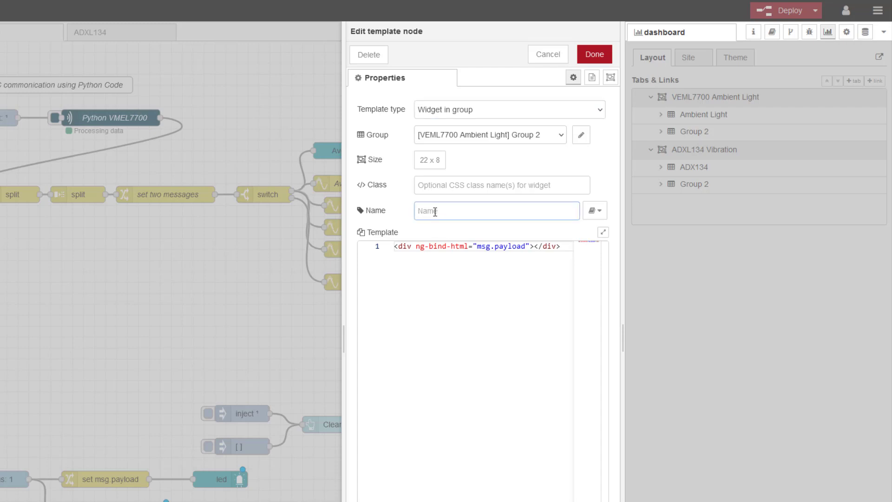
{"action": "type", "text": "Average L"}
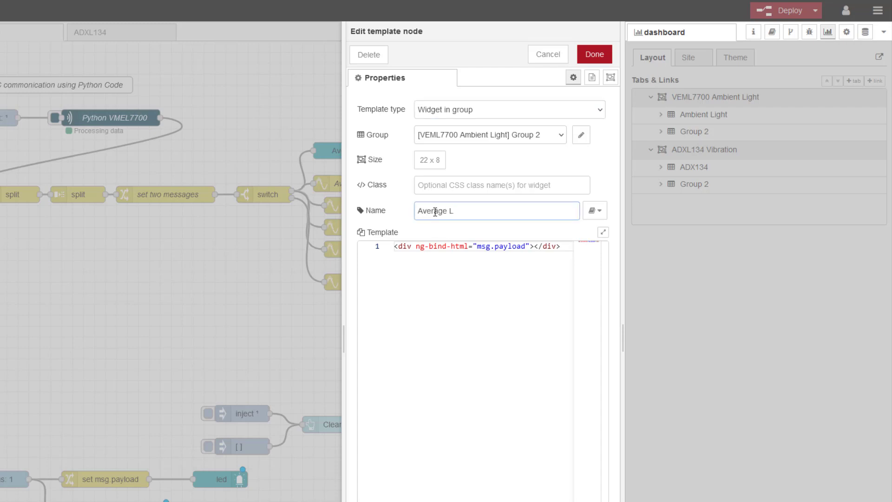
{"action": "type", "text": "ight"}
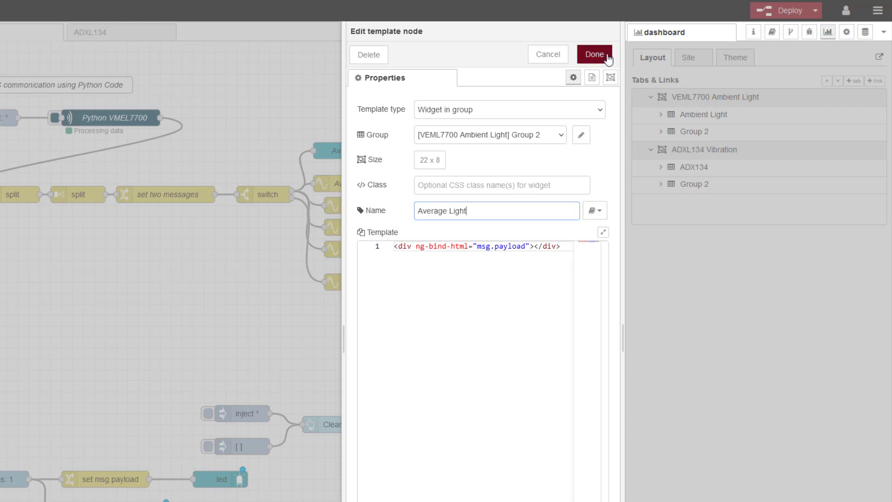
{"action": "left_click", "coordinate": [593, 53]}
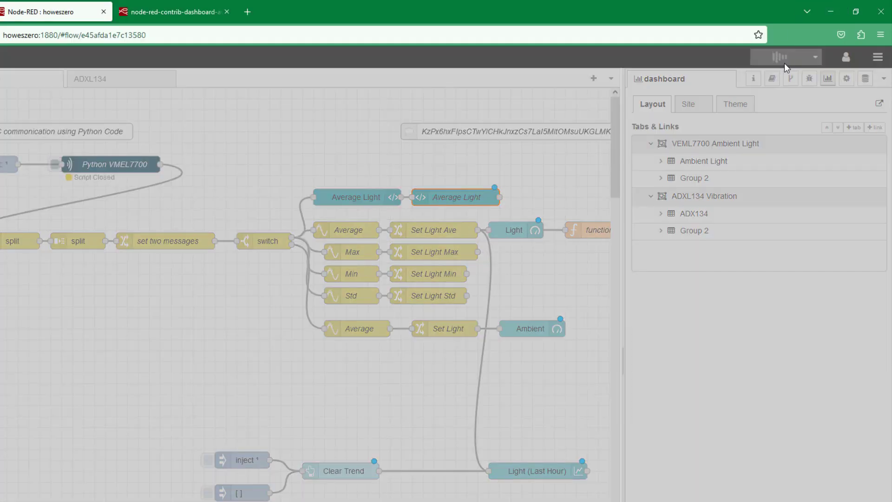
Deploy, then review the Group 2 layout with Average Light above Light (Last Hour)
{"action": "left_click", "coordinate": [877, 57]}
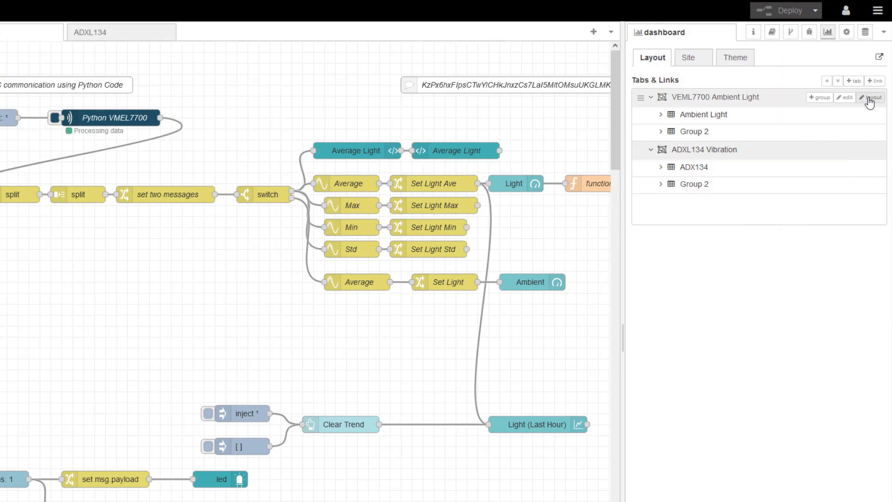
{"action": "left_click", "coordinate": [873, 97]}
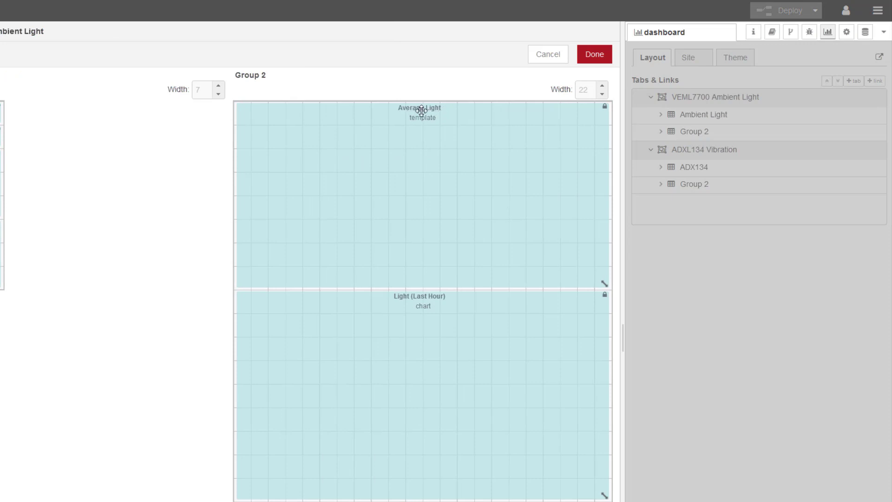
{"action": "mouse_move", "coordinate": [385, 262]}
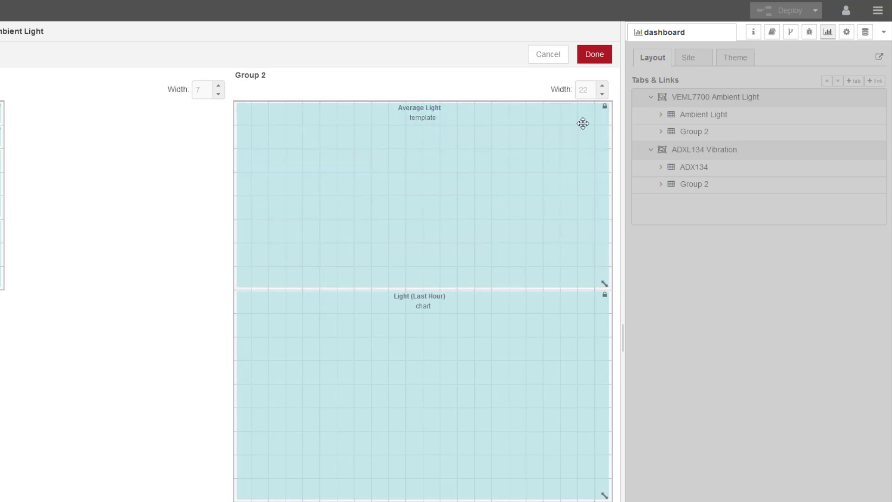
{"action": "mouse_move", "coordinate": [565, 292]}
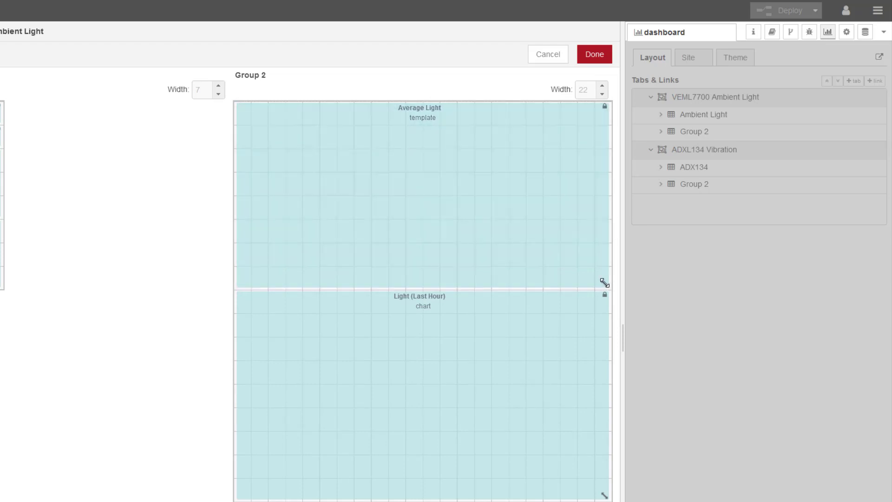
{"action": "left_click", "coordinate": [593, 54]}
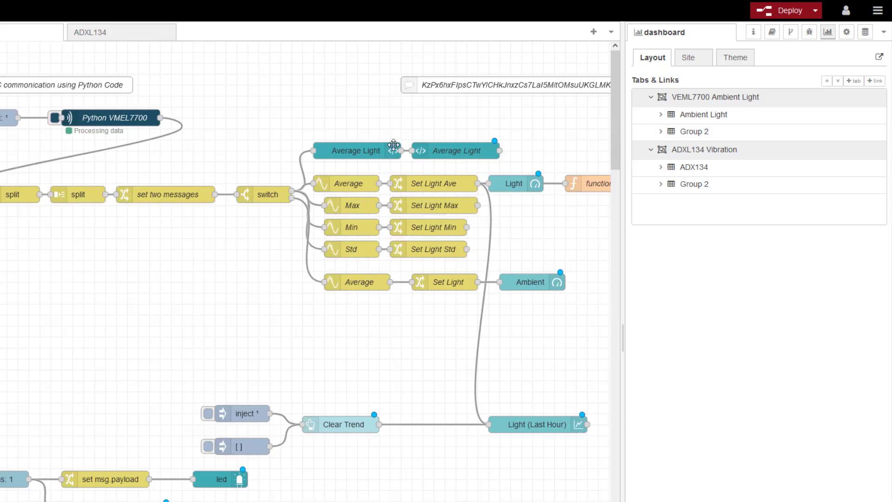
Review the Average Light average-bars settings, close the dialog, and deploy the flow
{"action": "double_click", "coordinate": [356, 150]}
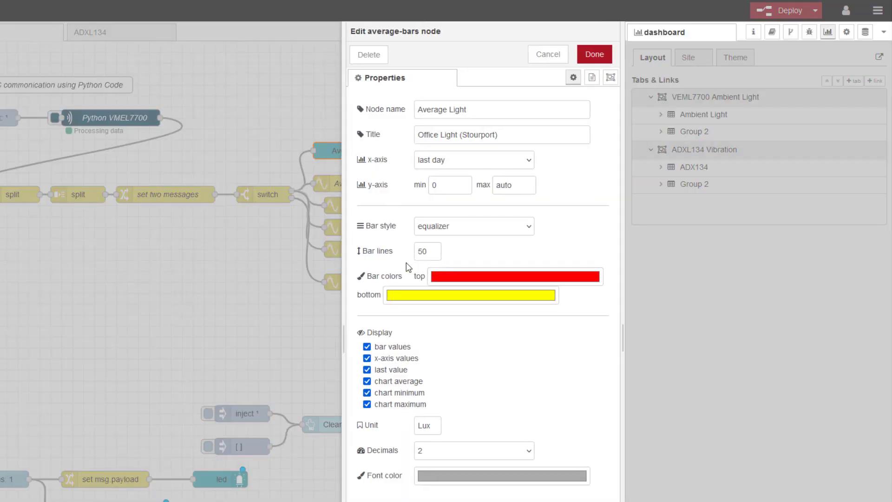
{"action": "left_click", "coordinate": [426, 251]}
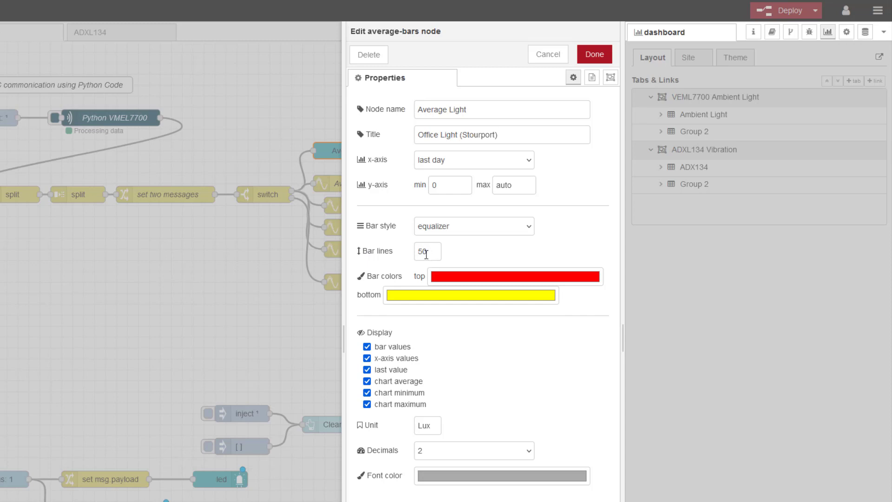
{"action": "mouse_move", "coordinate": [451, 259]}
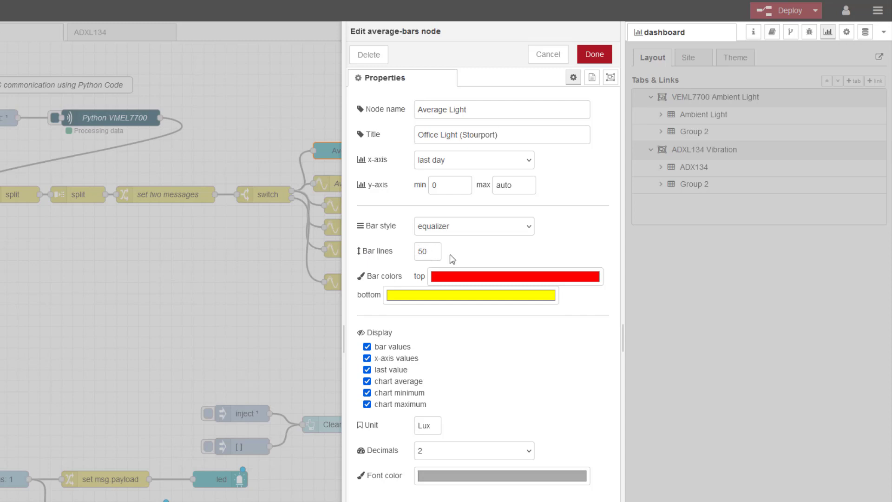
{"action": "mouse_move", "coordinate": [449, 261]}
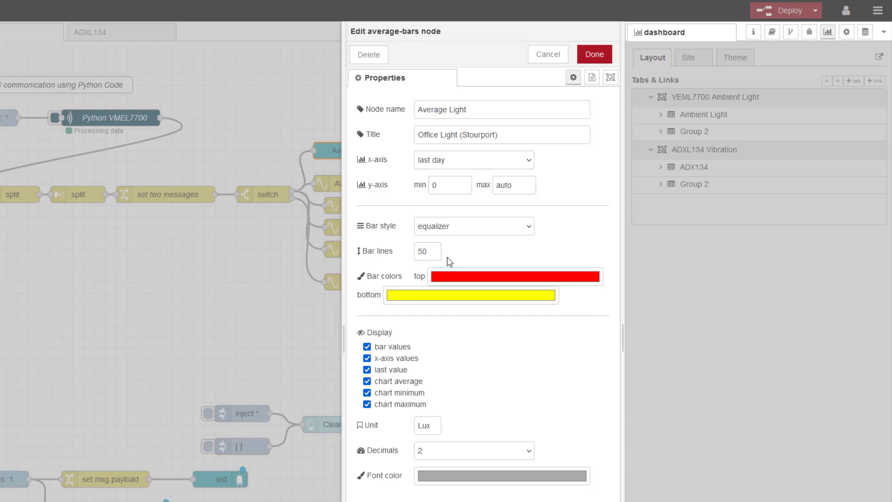
{"action": "mouse_move", "coordinate": [416, 309]}
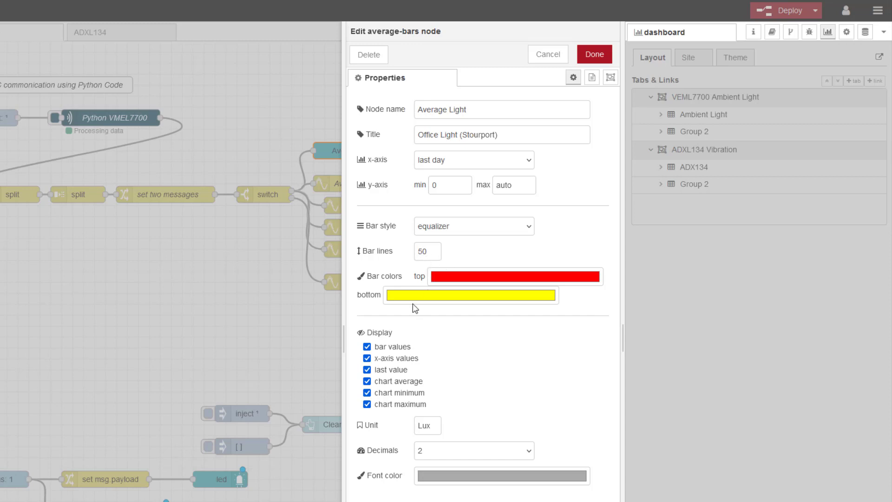
{"action": "mouse_move", "coordinate": [595, 111]}
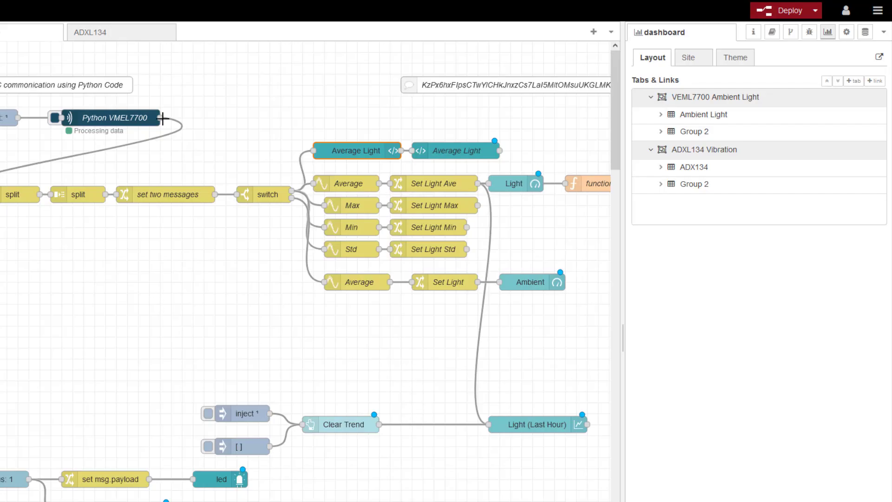
{"action": "mouse_move", "coordinate": [305, 153]}
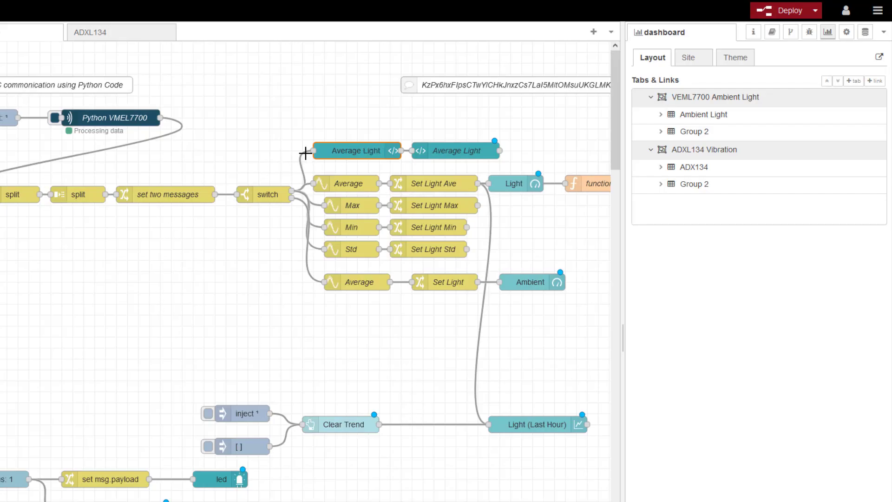
{"action": "mouse_move", "coordinate": [363, 102]}
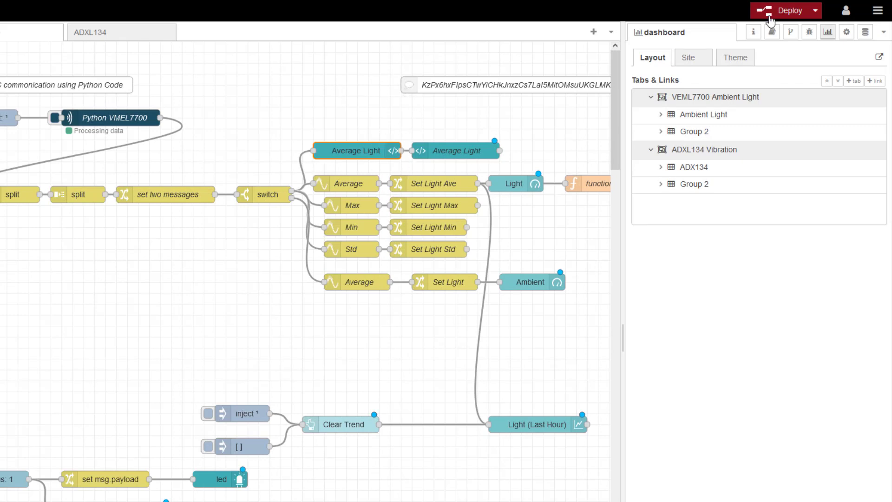
{"action": "left_click", "coordinate": [786, 9]}
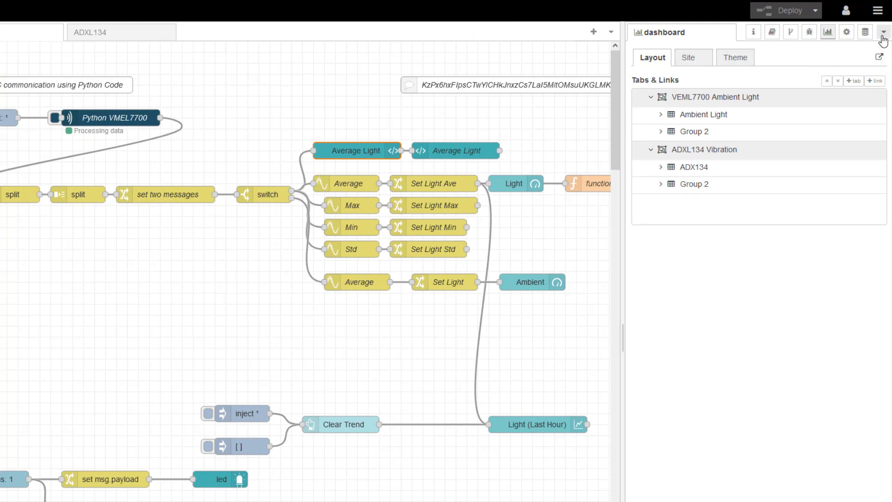
Open the live dashboard and switch to the VEML7700 Ambient Light tab
{"action": "left_click", "coordinate": [884, 32]}
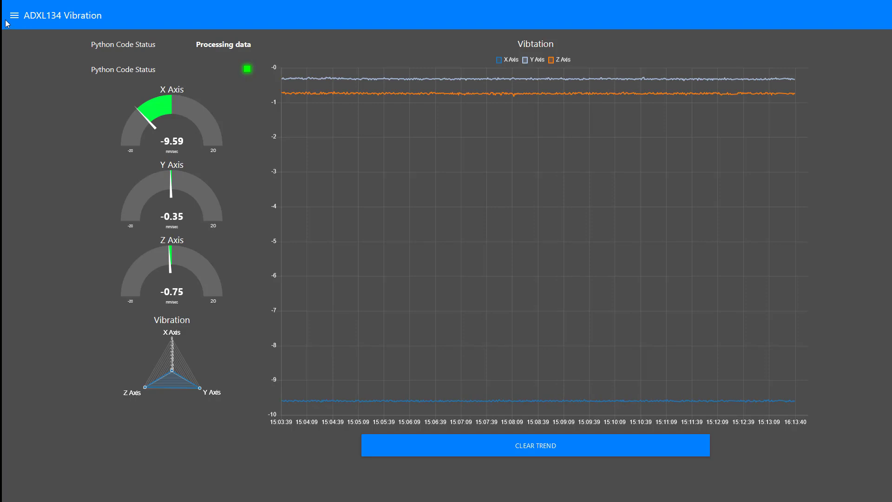
{"action": "left_click", "coordinate": [14, 15]}
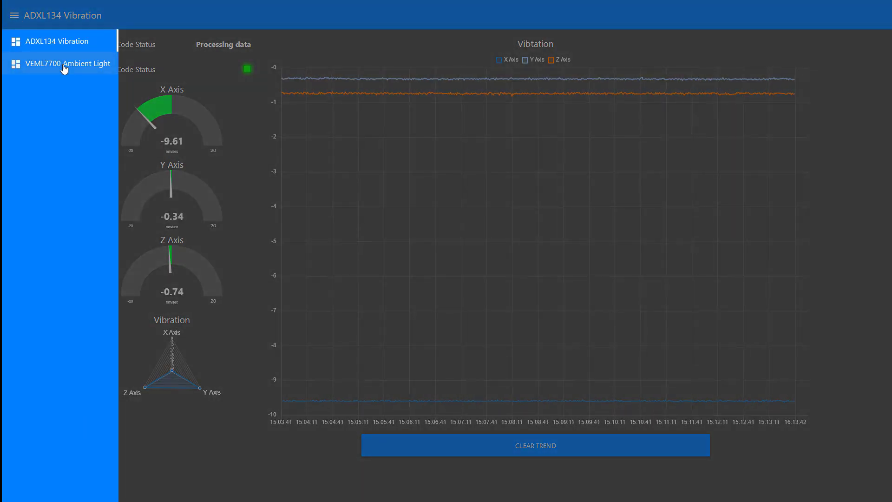
{"action": "left_click", "coordinate": [67, 63]}
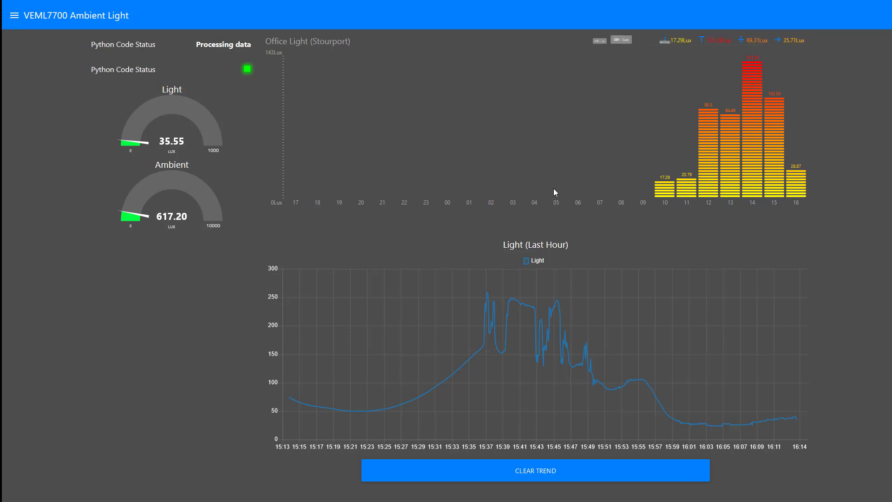
{"action": "mouse_move", "coordinate": [761, 203]}
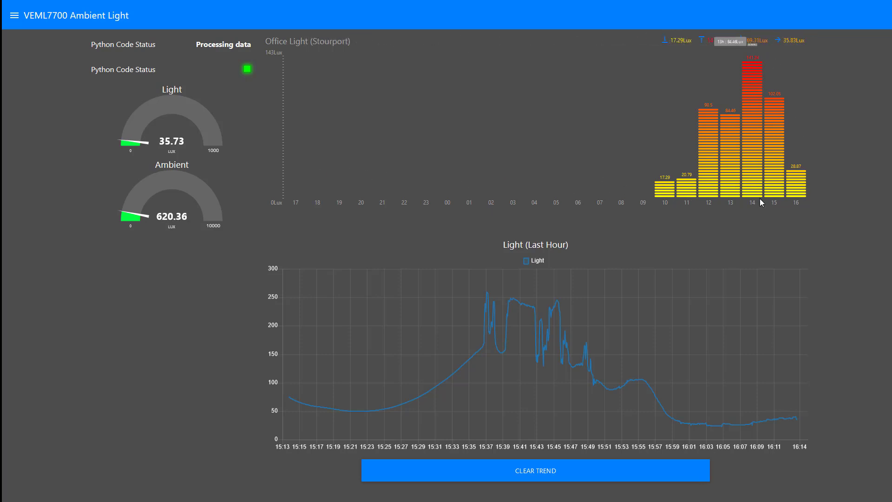
{"action": "mouse_move", "coordinate": [682, 237]}
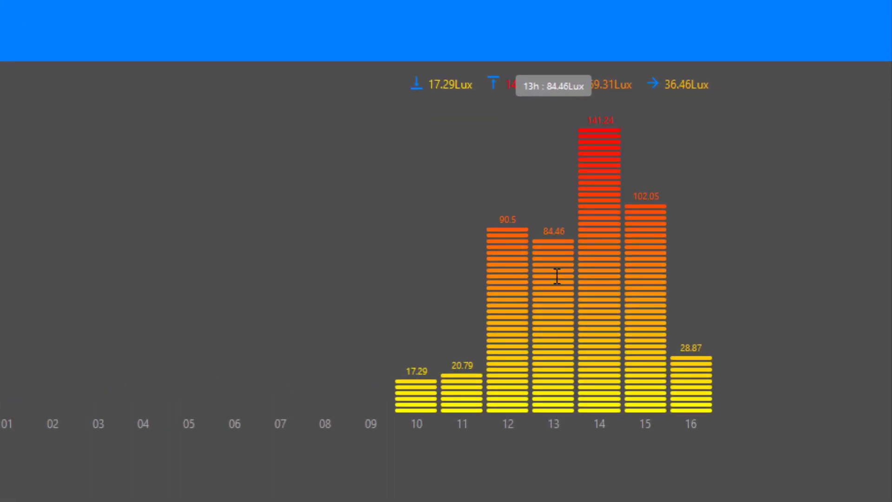
{"action": "mouse_move", "coordinate": [557, 237]}
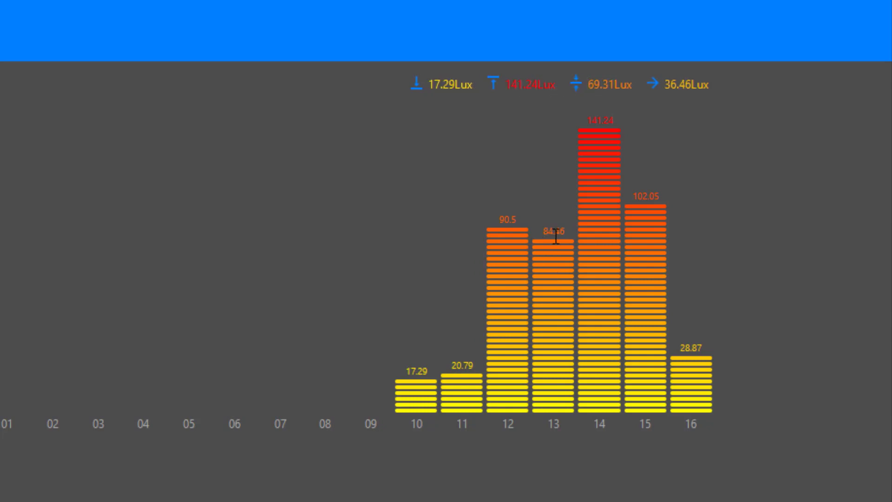
{"action": "mouse_move", "coordinate": [580, 327]}
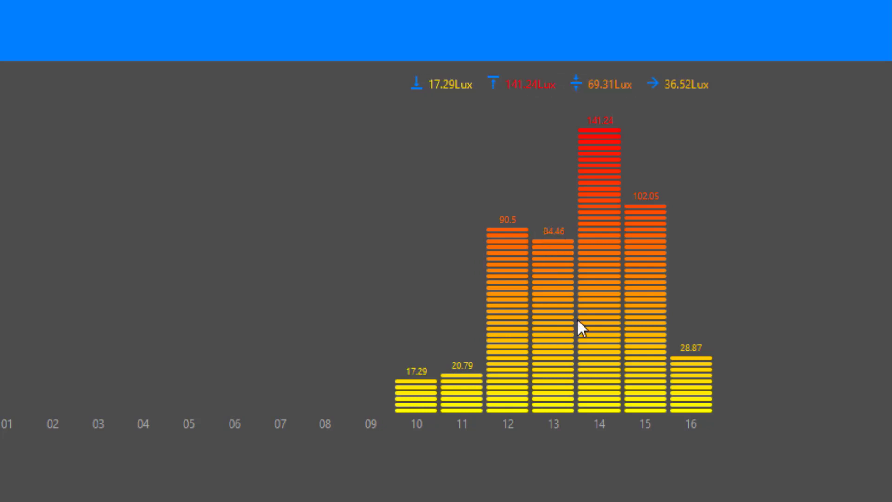
{"action": "mouse_move", "coordinate": [692, 341]}
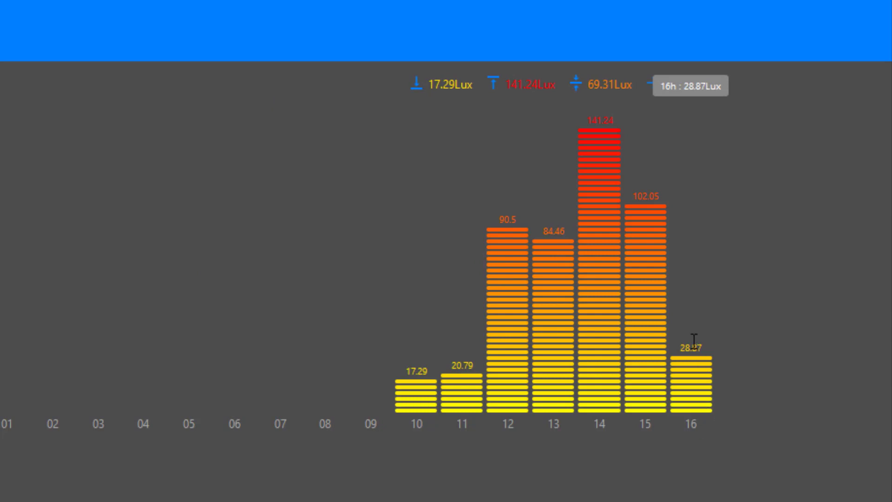
{"action": "mouse_move", "coordinate": [174, 433]}
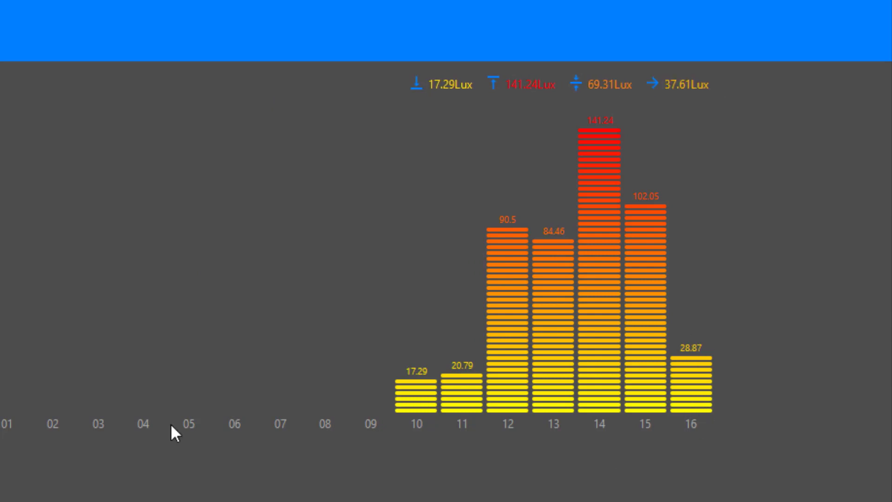
{"action": "mouse_move", "coordinate": [563, 78]}
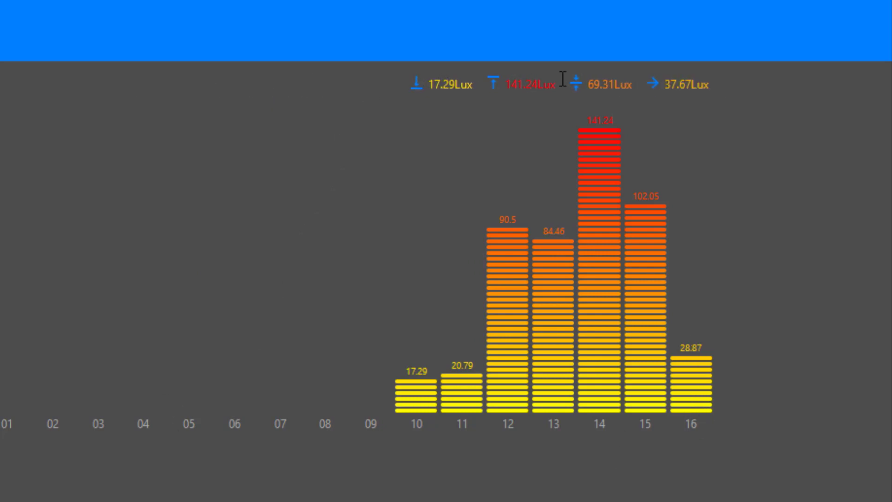
{"action": "mouse_move", "coordinate": [747, 391]}
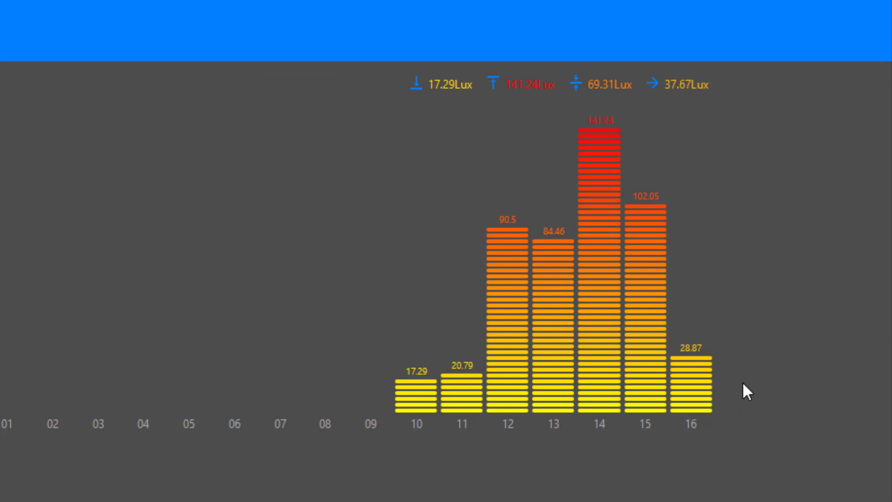
{"action": "mouse_move", "coordinate": [555, 87]}
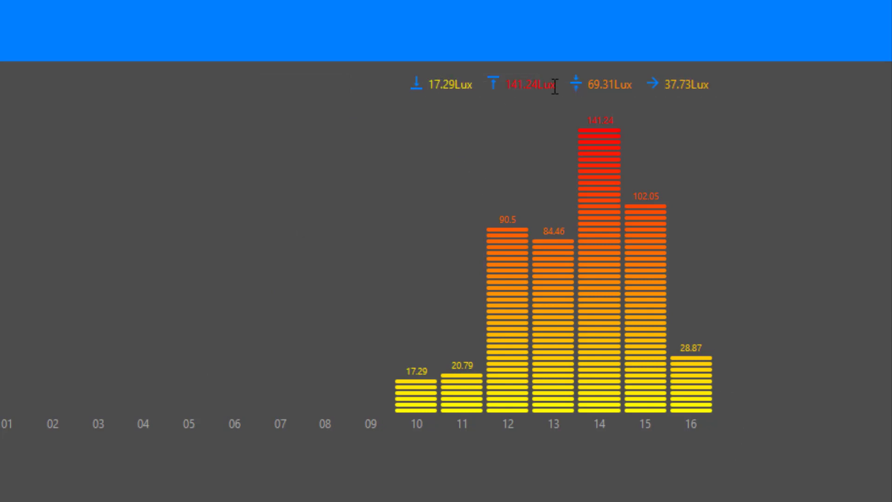
{"action": "mouse_move", "coordinate": [699, 106]}
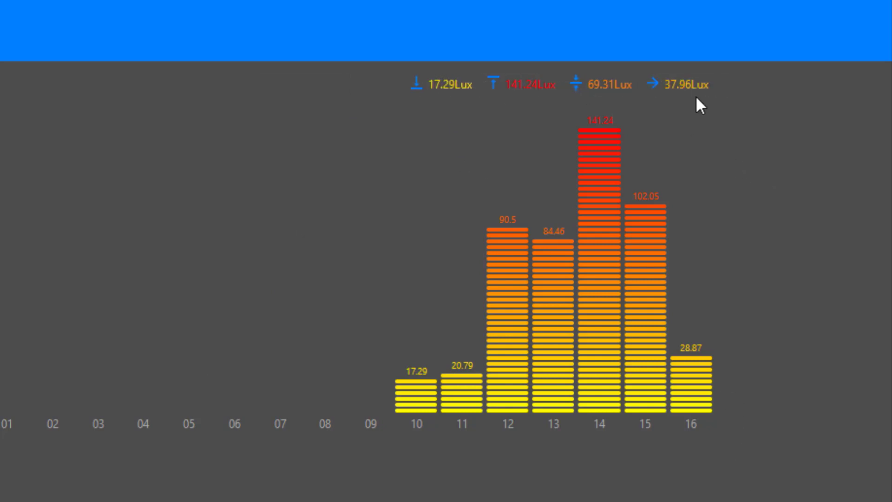
{"action": "mouse_move", "coordinate": [672, 102]}
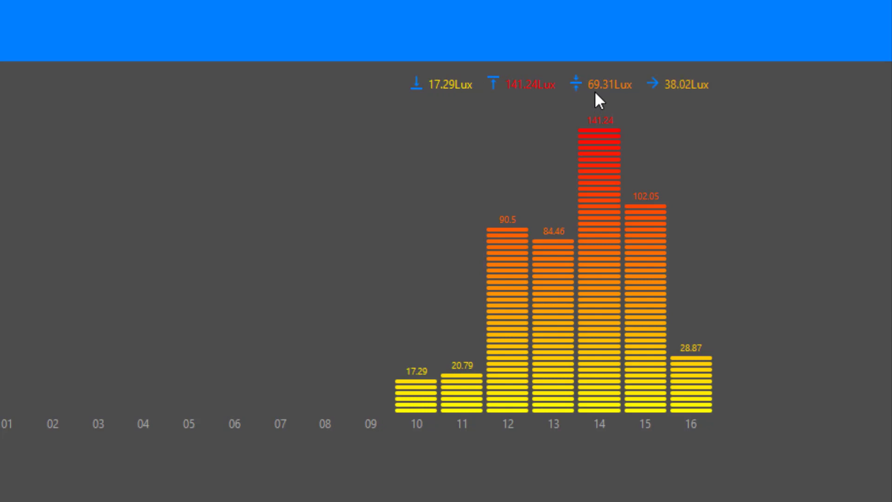
{"action": "mouse_move", "coordinate": [674, 79]}
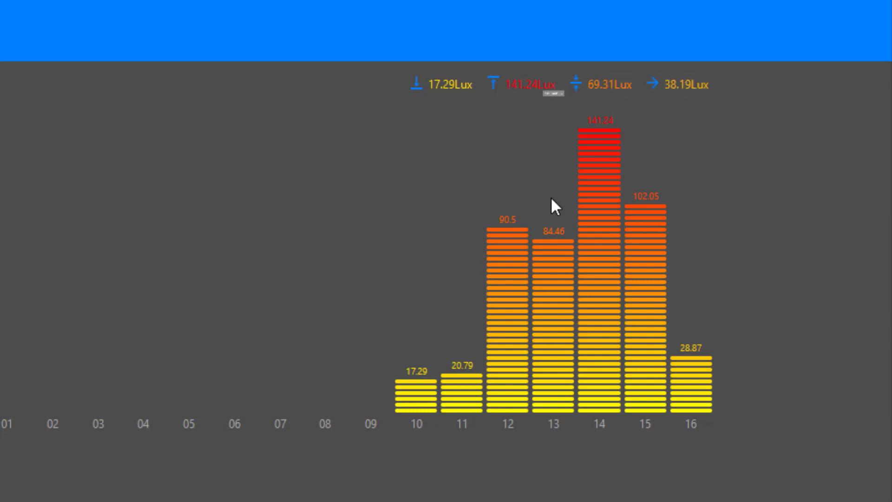
{"action": "mouse_move", "coordinate": [483, 362]}
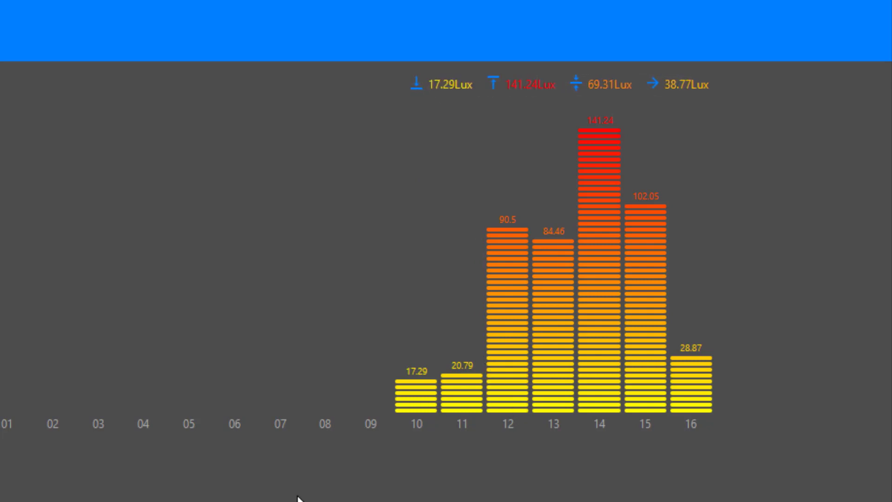
{"action": "mouse_move", "coordinate": [663, 364]}
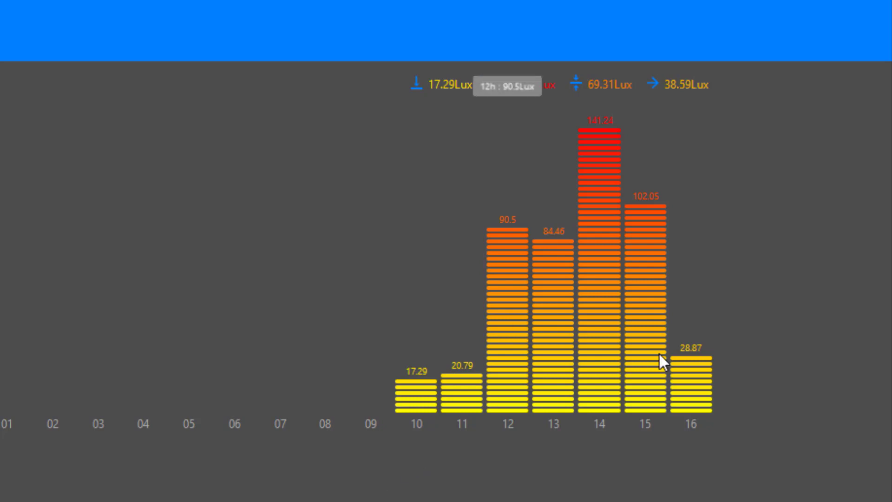